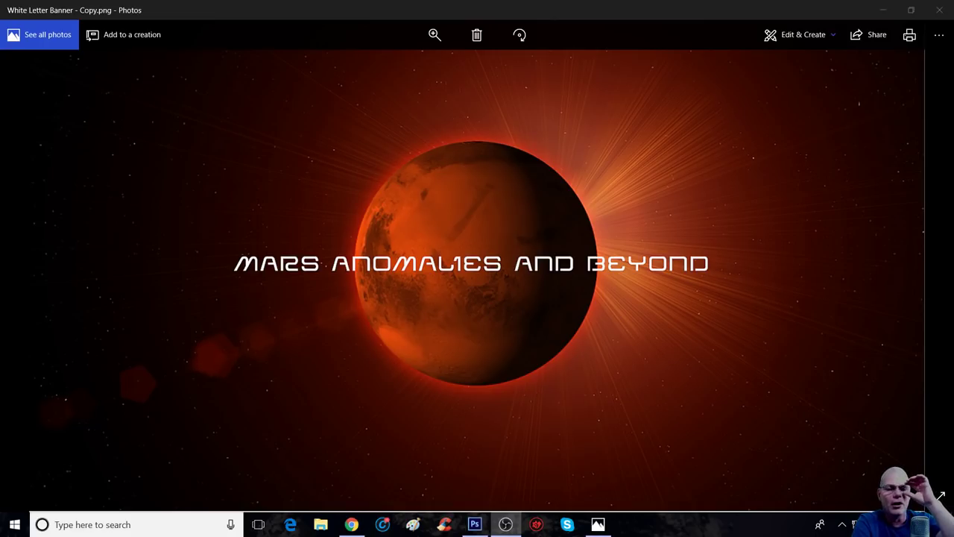
mouse_move(853, 286)
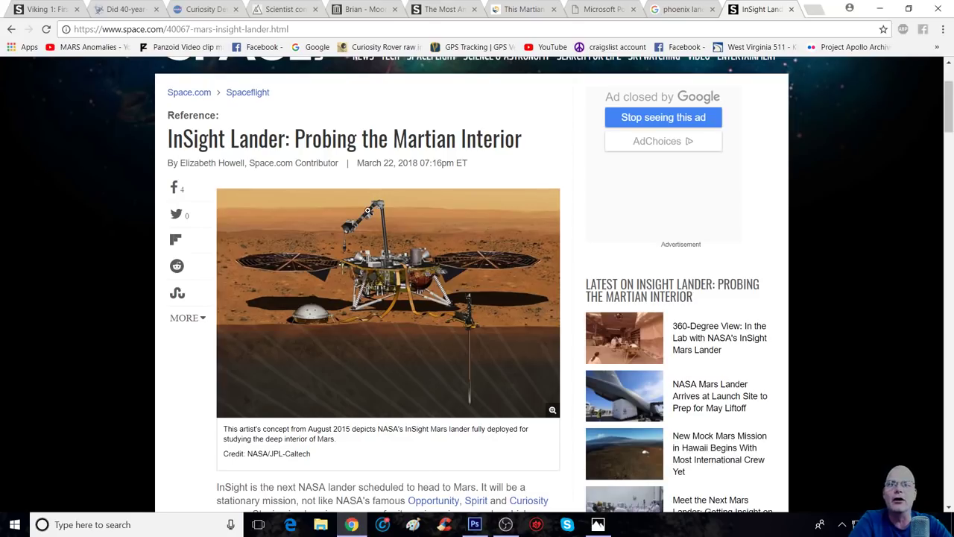
mouse_move(381, 152)
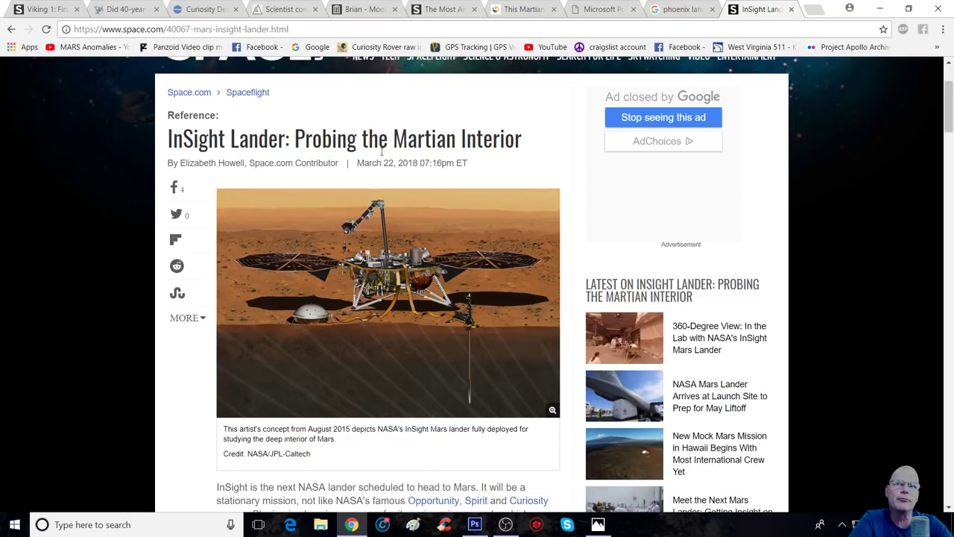
mouse_move(581, 164)
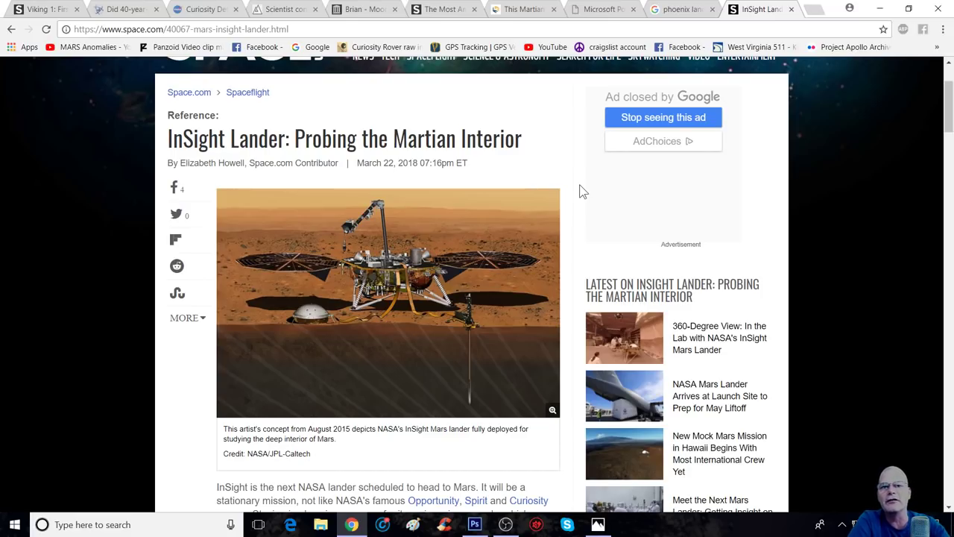
mouse_move(304, 305)
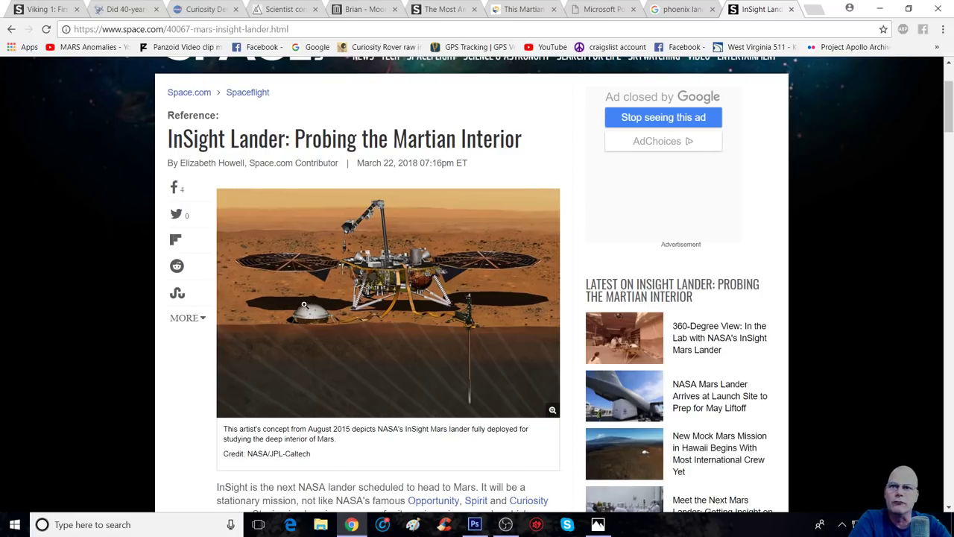
Enlarge the lander illustration, then scroll down to the section on InSight's three science instruments
left_click(552, 409)
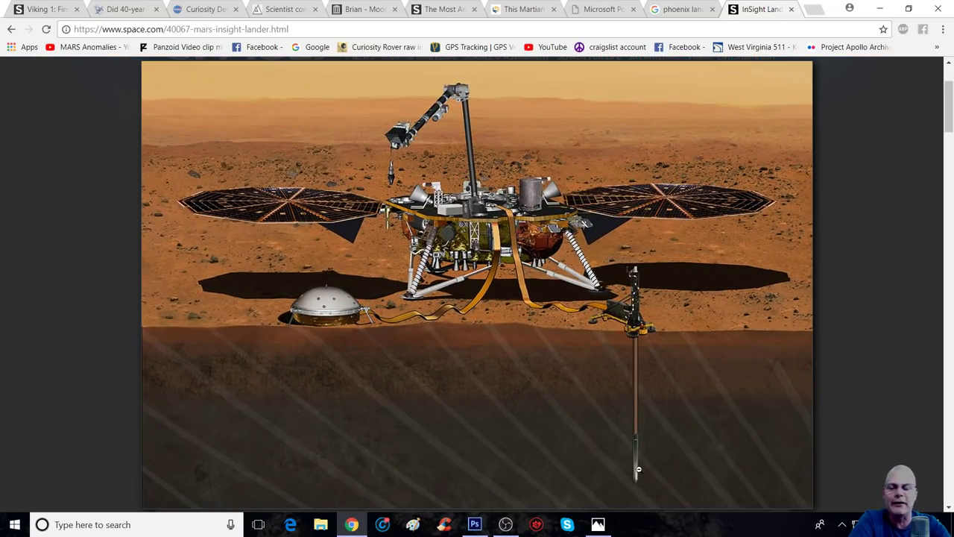
scroll("up", 3)
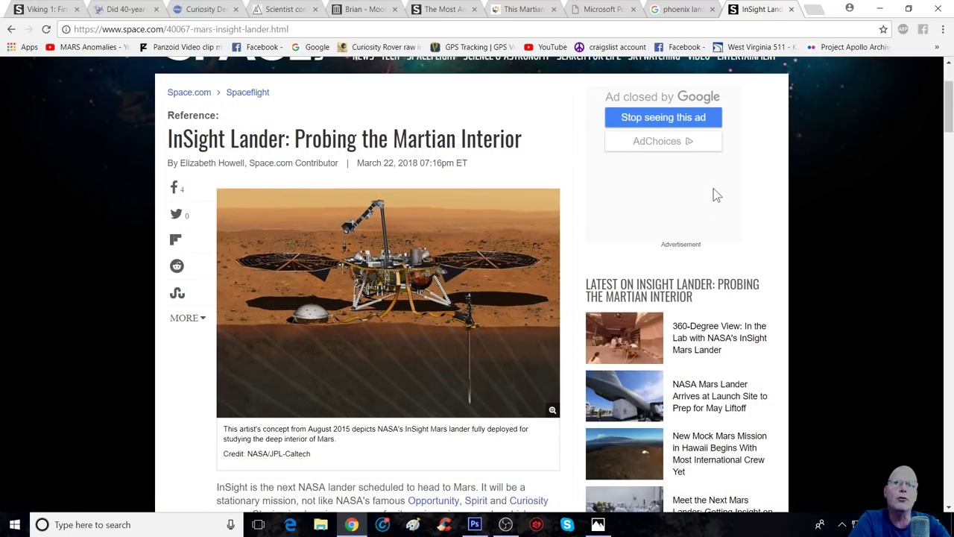
mouse_move(774, 202)
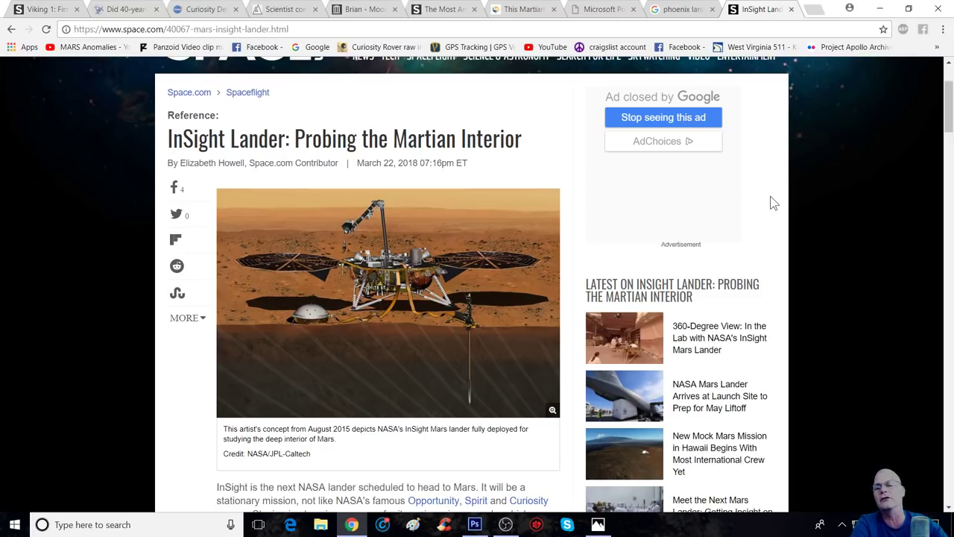
scroll("down", 3)
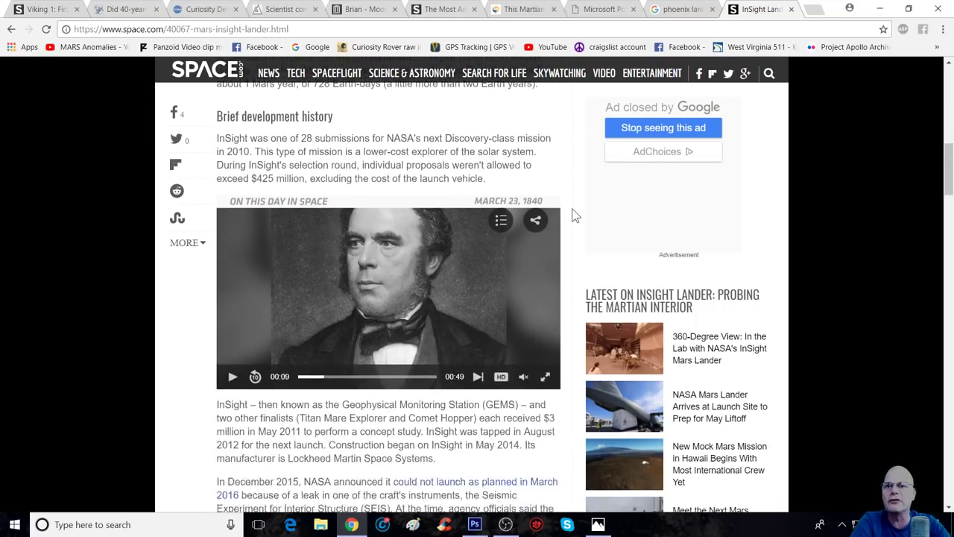
scroll("down", 3)
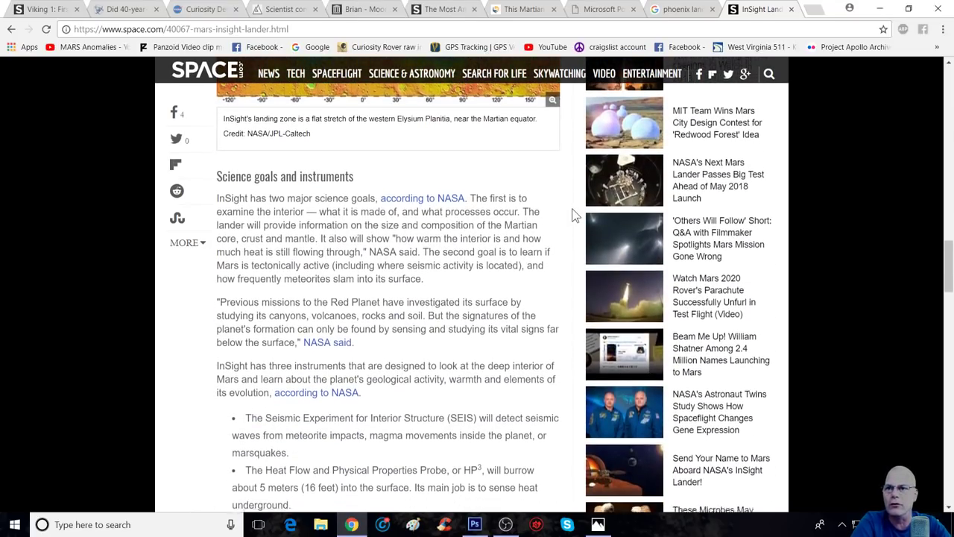
scroll("down", 3)
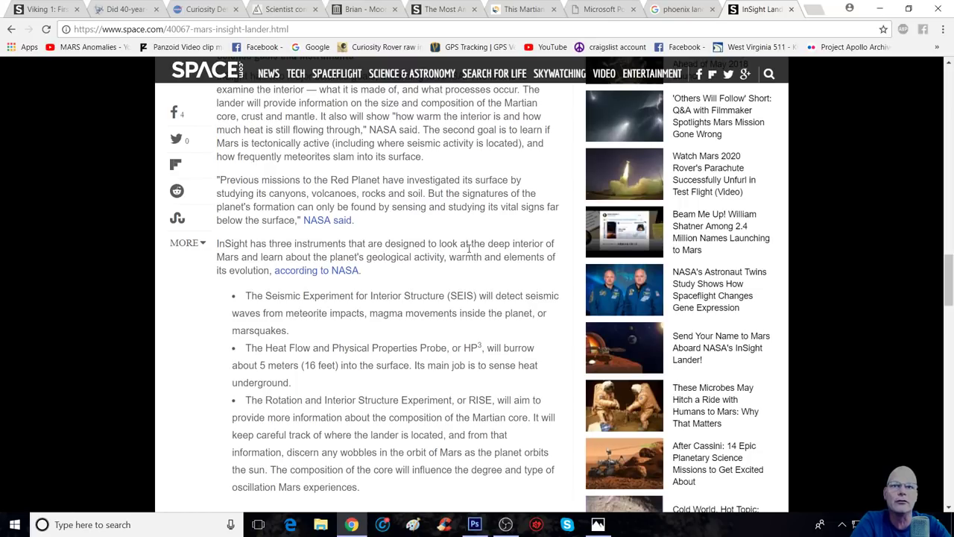
mouse_move(387, 270)
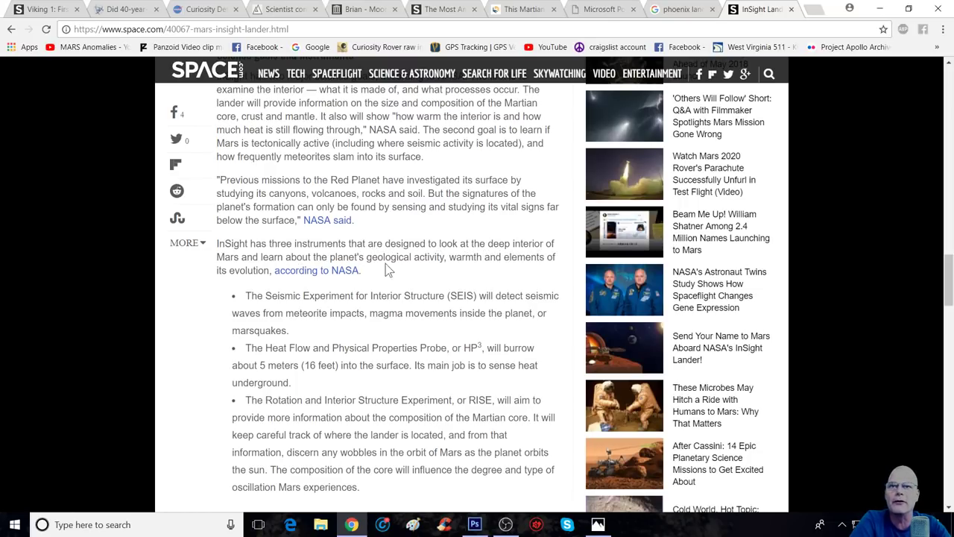
mouse_move(474, 274)
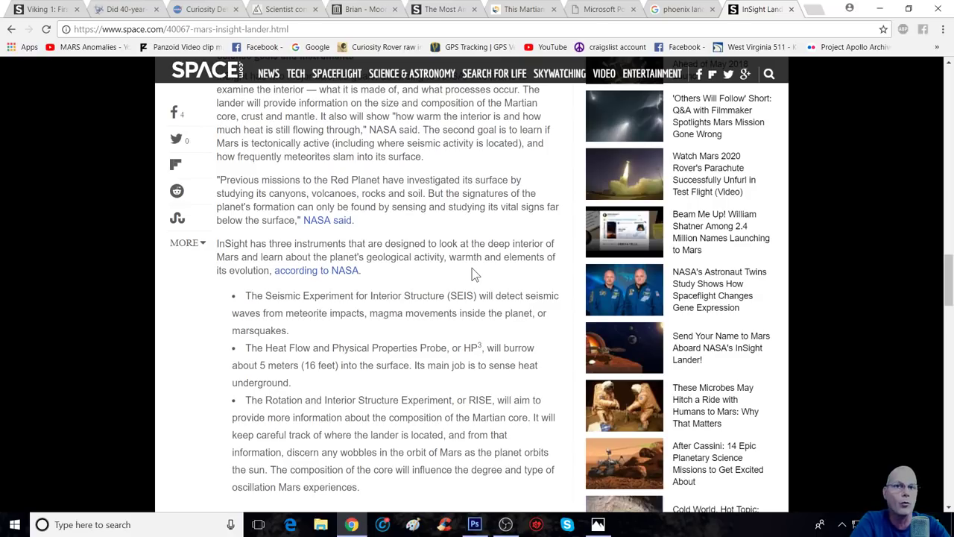
mouse_move(406, 291)
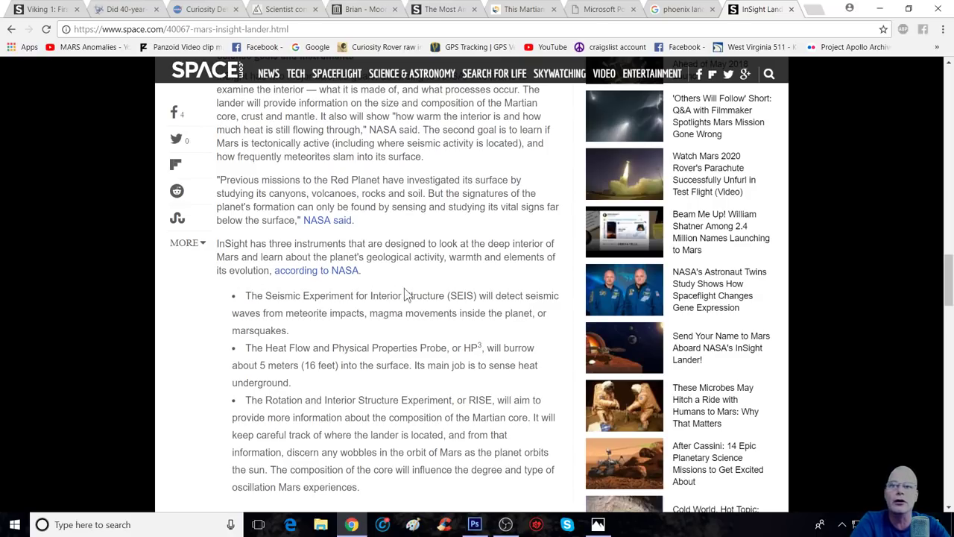
mouse_move(544, 286)
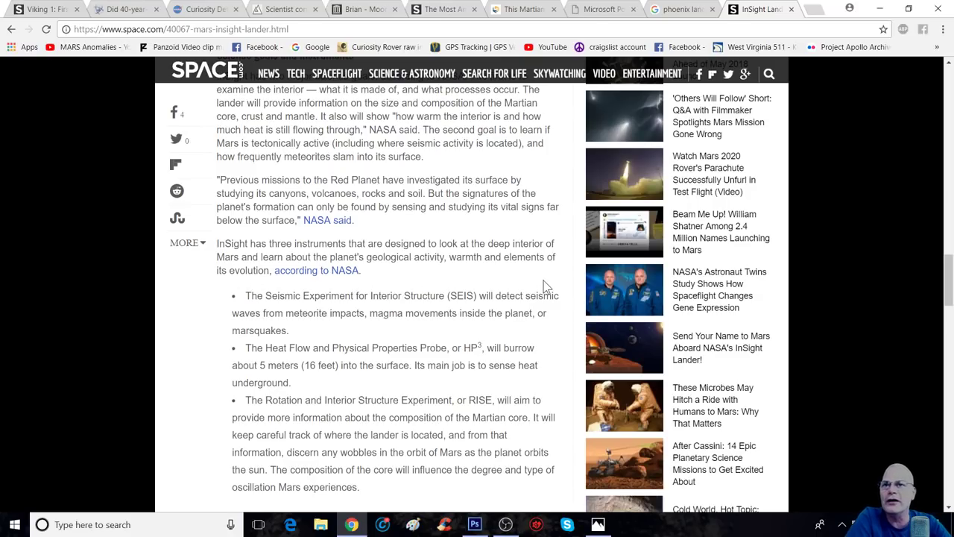
mouse_move(414, 295)
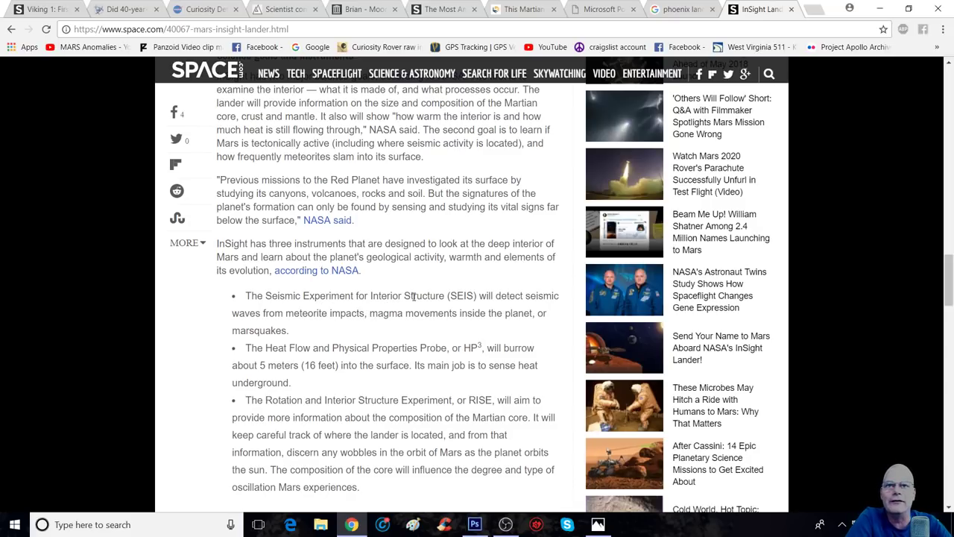
mouse_move(440, 308)
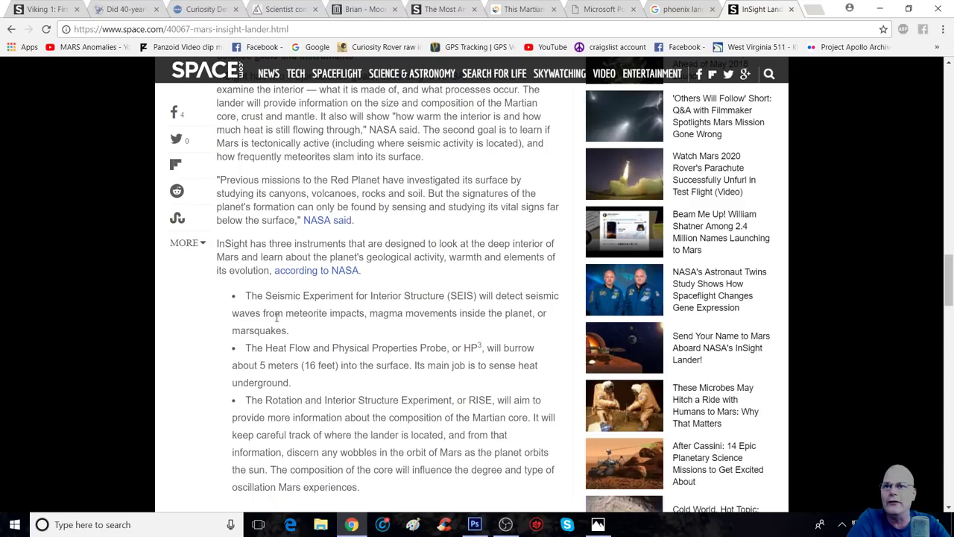
mouse_move(402, 328)
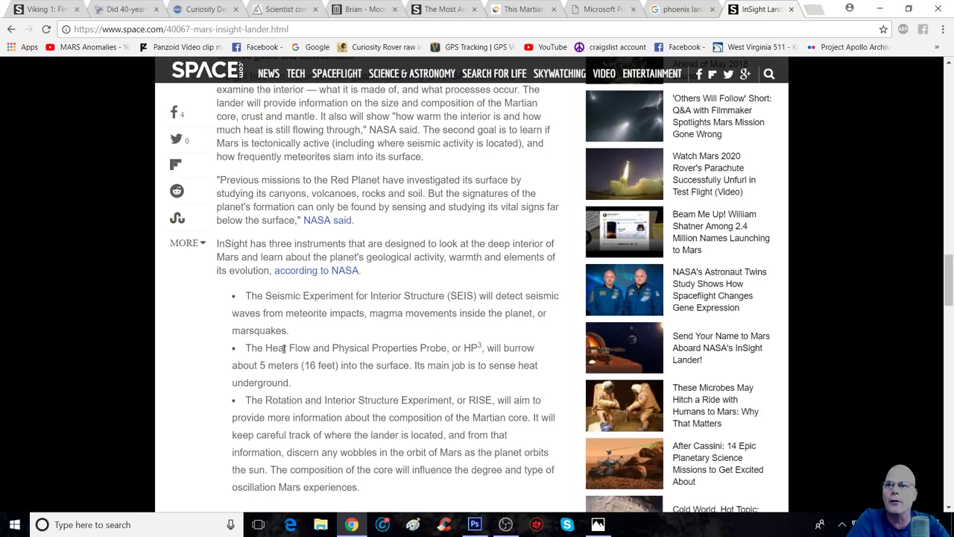
scroll("down", 3)
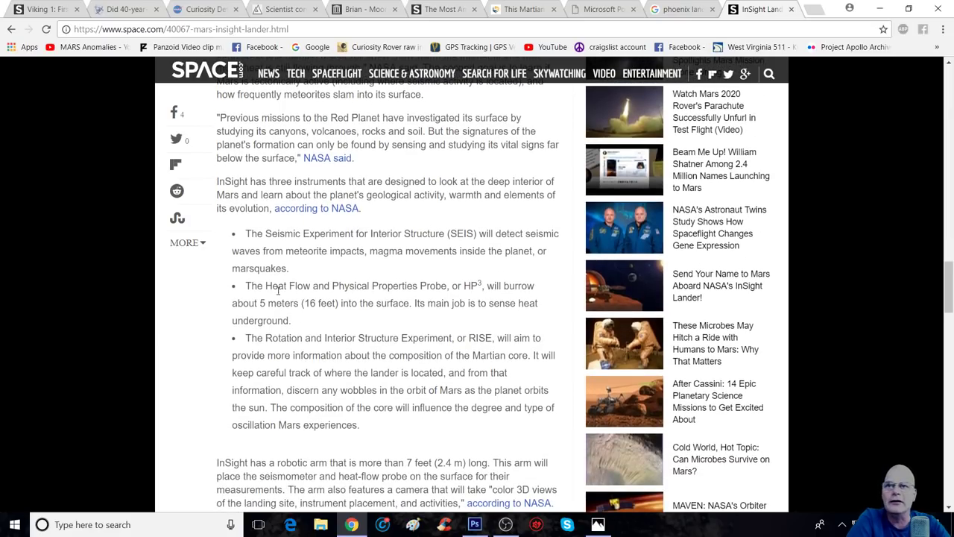
mouse_move(444, 301)
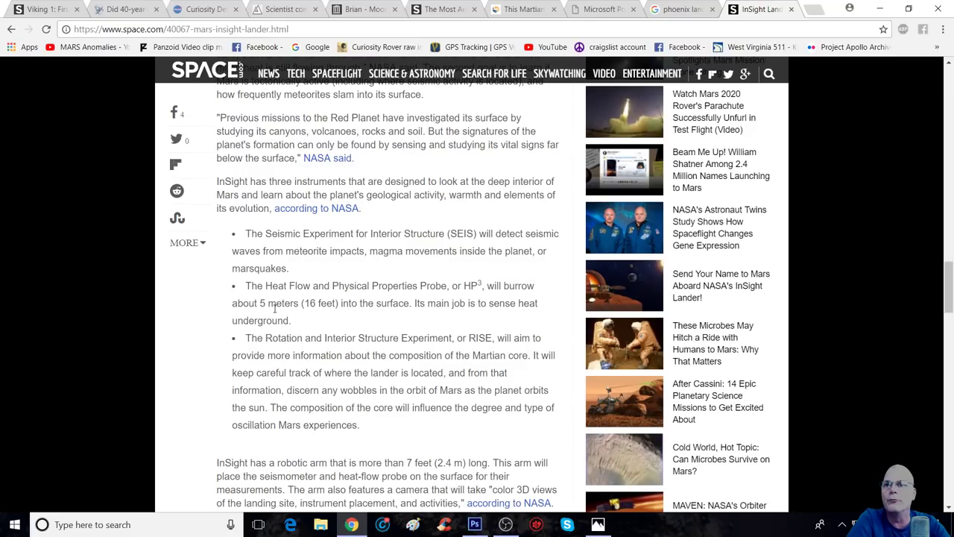
mouse_move(276, 316)
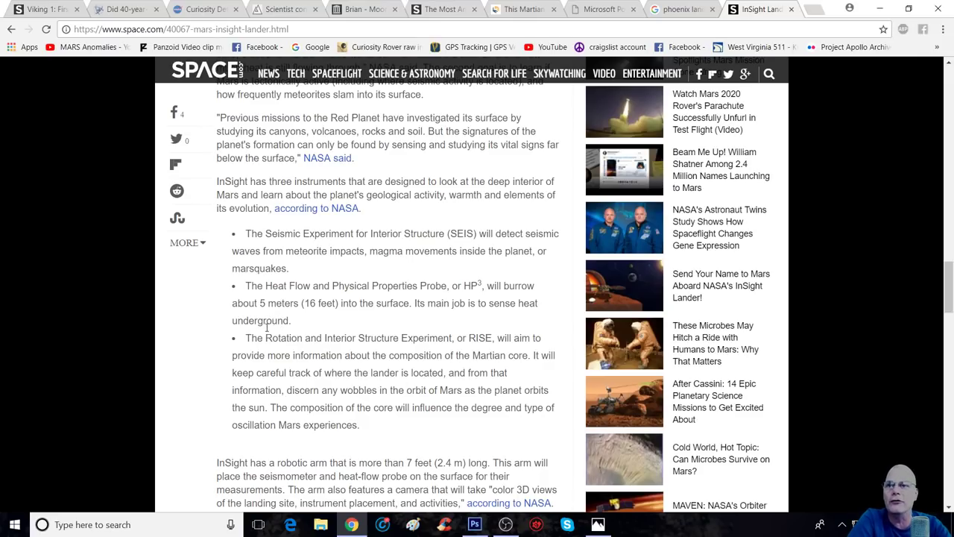
Scroll down to the paragraph on InSight's robotic arm and the Mars Cube One CubeSats
scroll("down", 3)
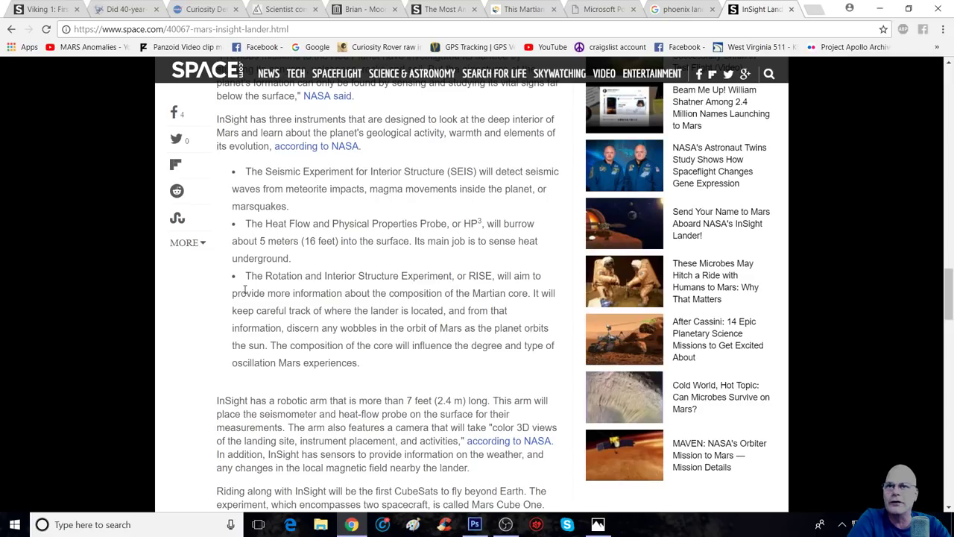
mouse_move(465, 291)
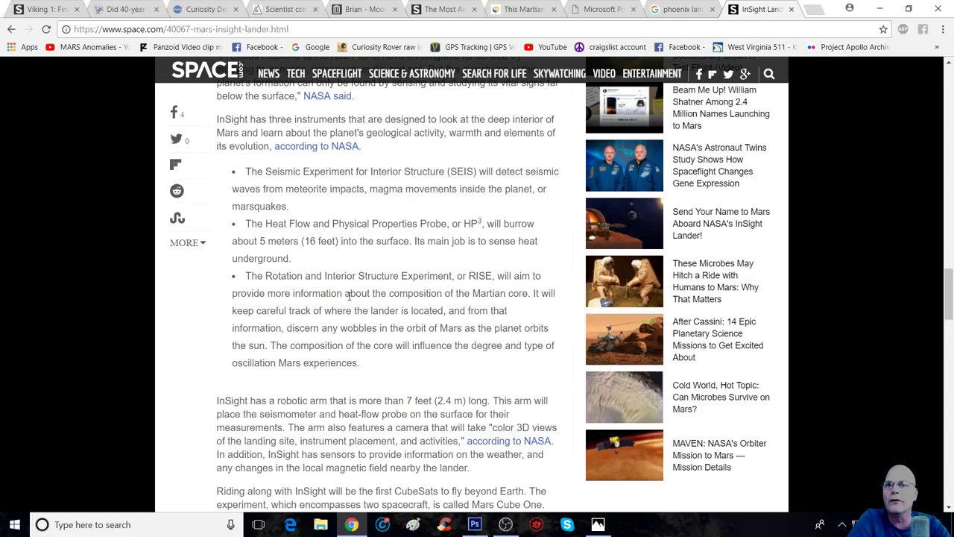
mouse_move(573, 326)
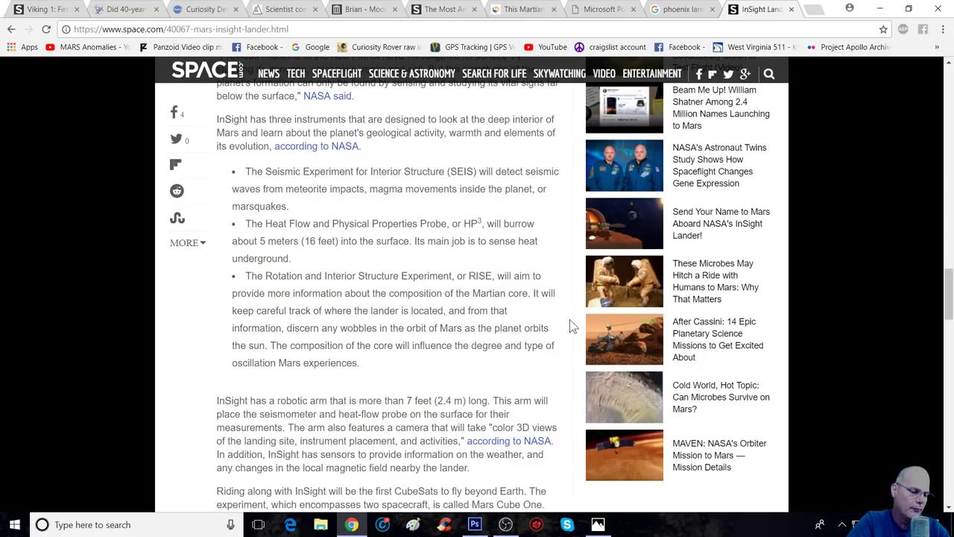
mouse_move(575, 455)
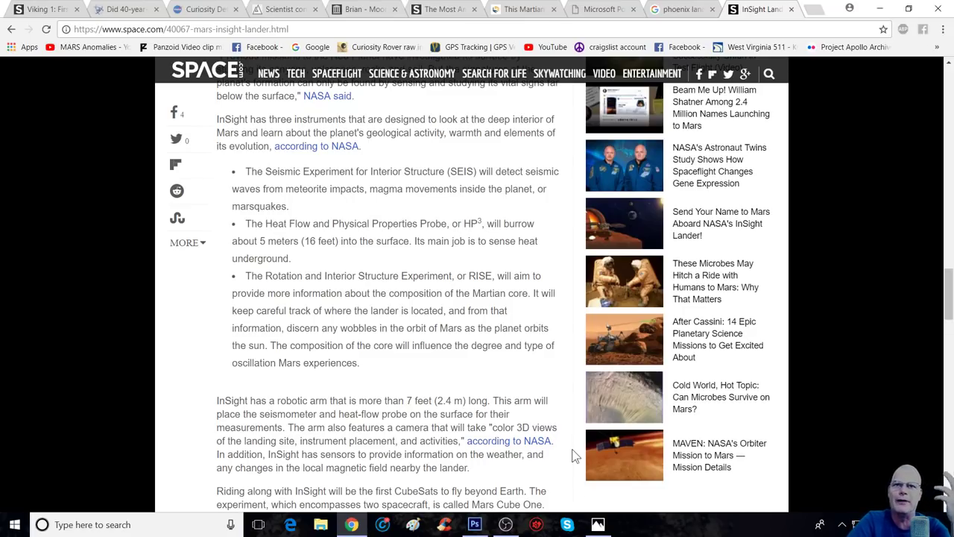
mouse_move(403, 465)
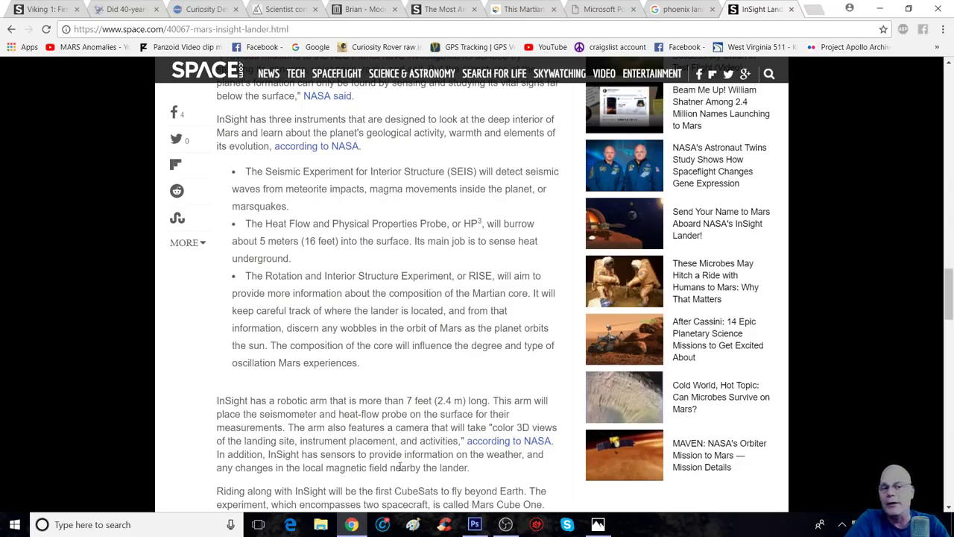
mouse_move(376, 480)
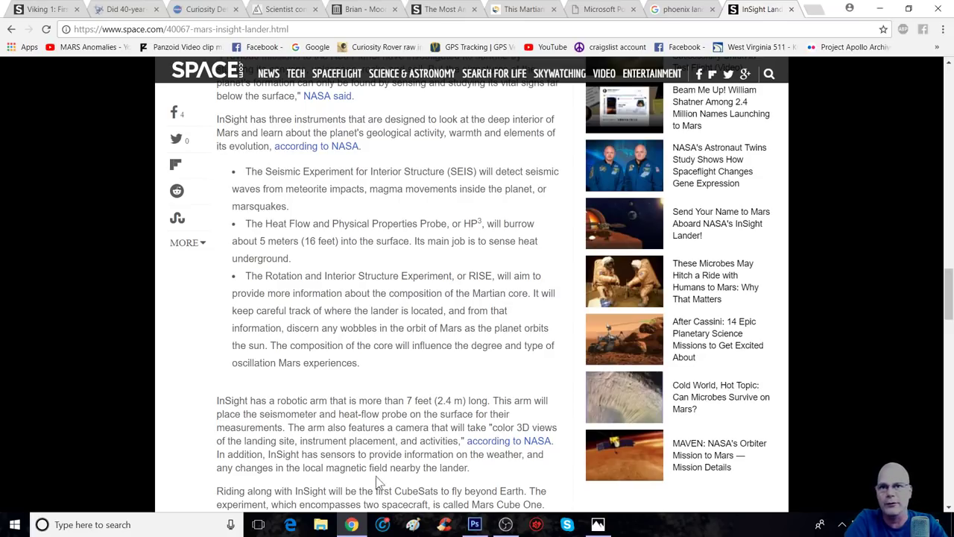
Scroll back up the article and enlarge the Mars landing-sites map showing the InSight location
scroll("up", 3)
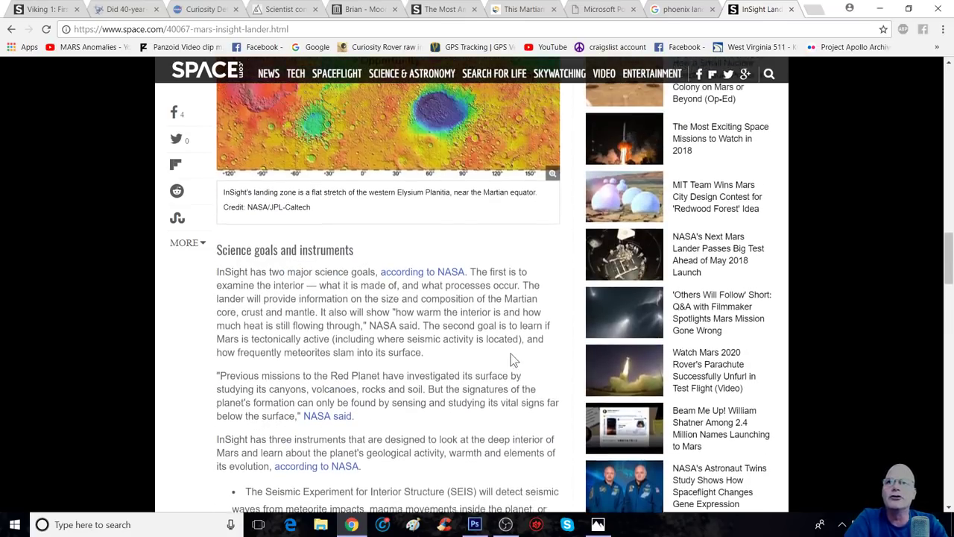
scroll("up", 3)
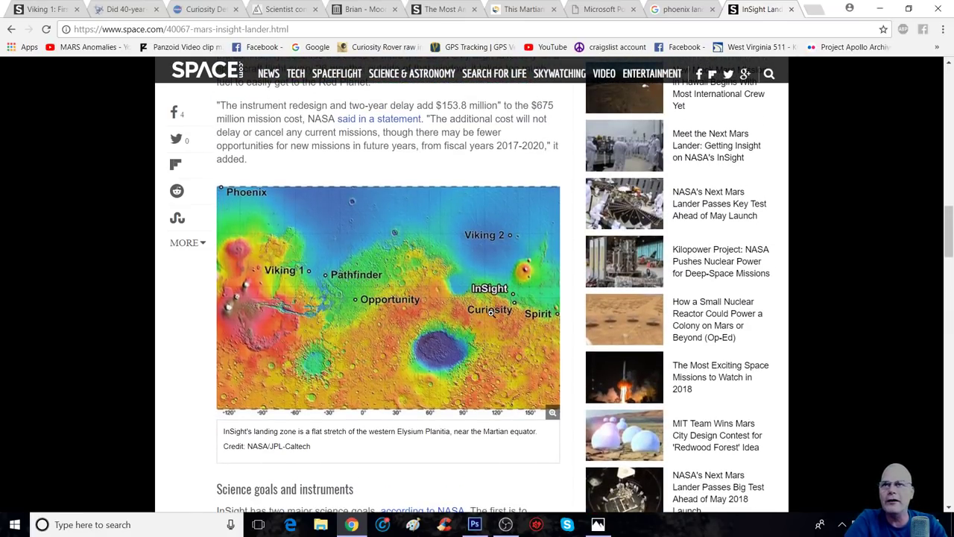
mouse_move(221, 185)
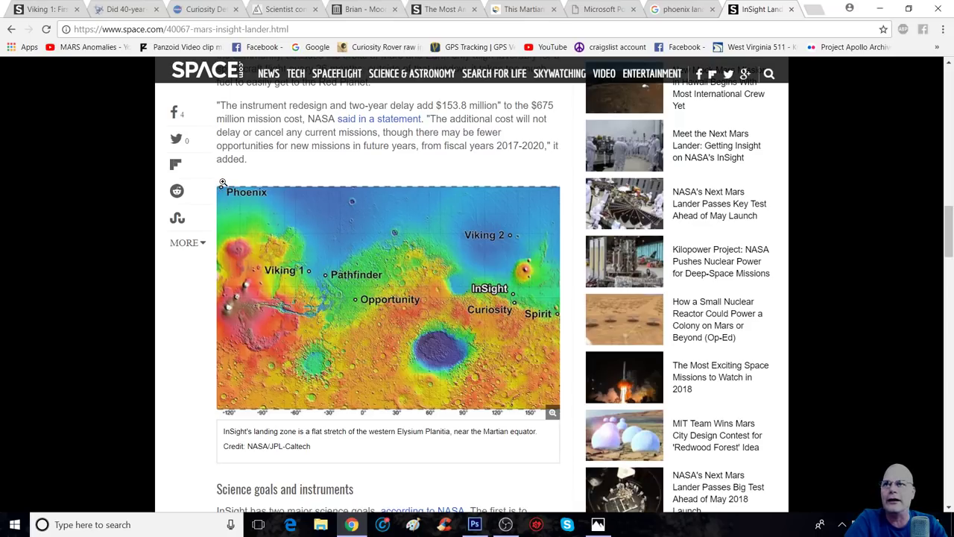
left_click(552, 411)
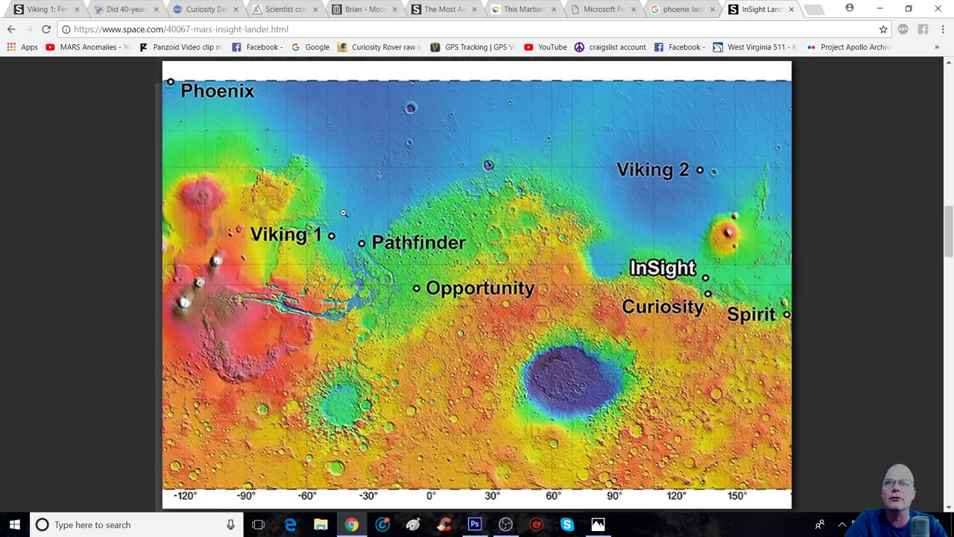
mouse_move(653, 21)
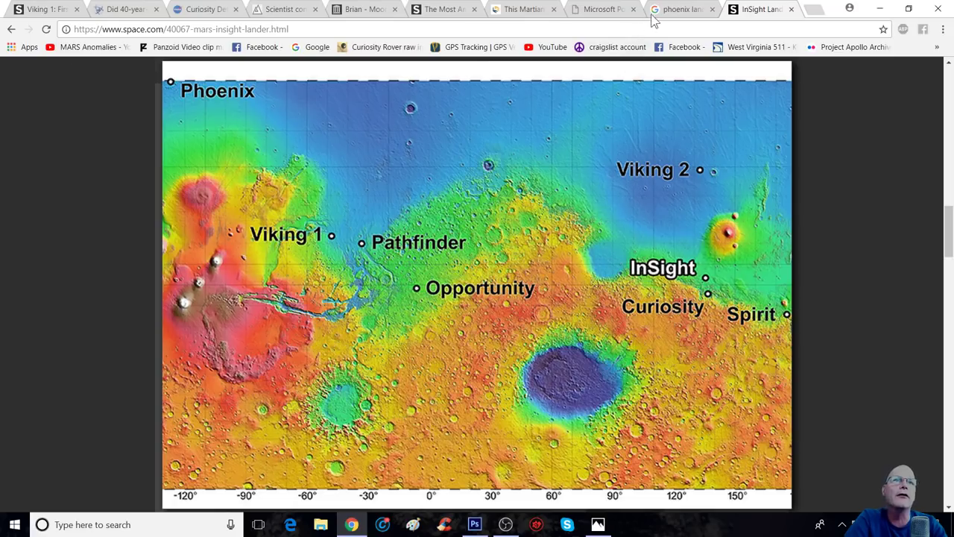
Switch to the 'phoenix lander on mars' Google search results tab
left_click(679, 9)
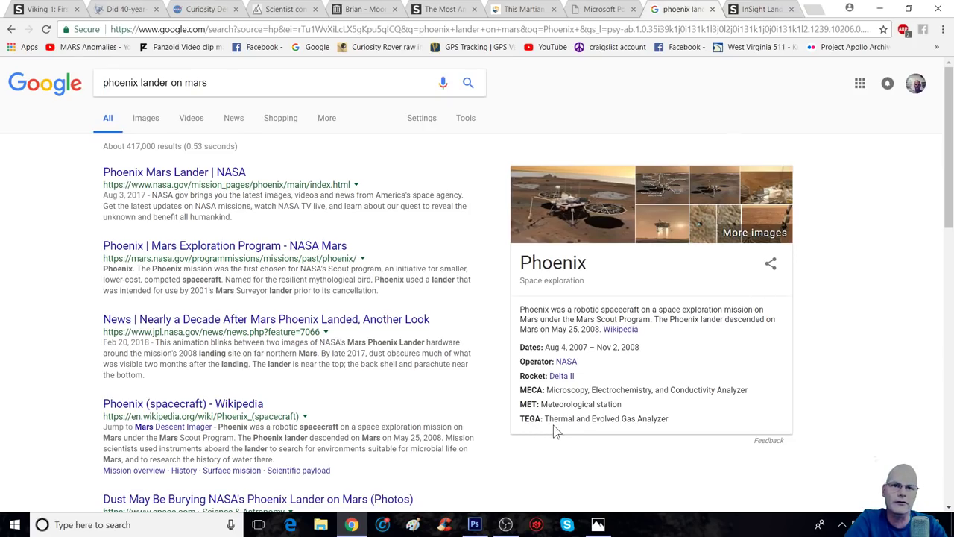
mouse_move(894, 394)
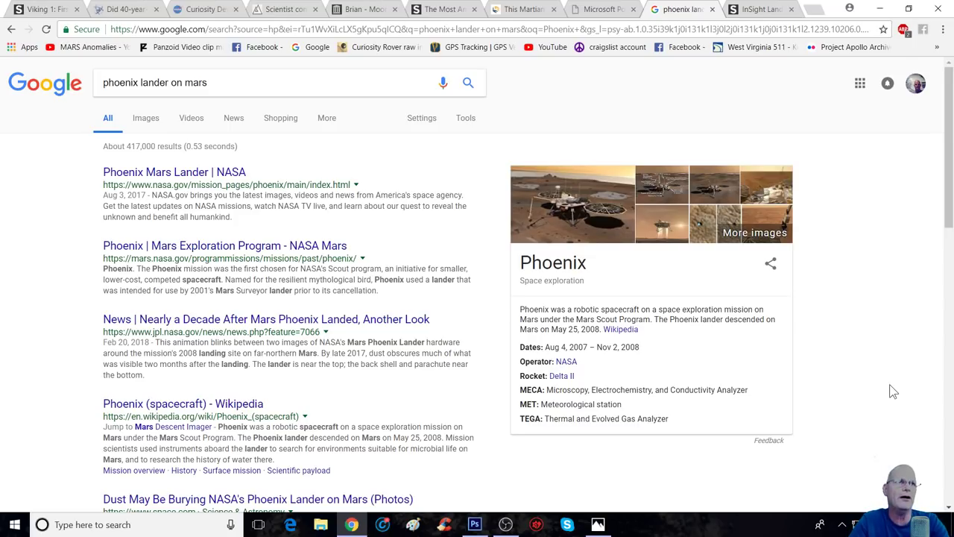
mouse_move(604, 9)
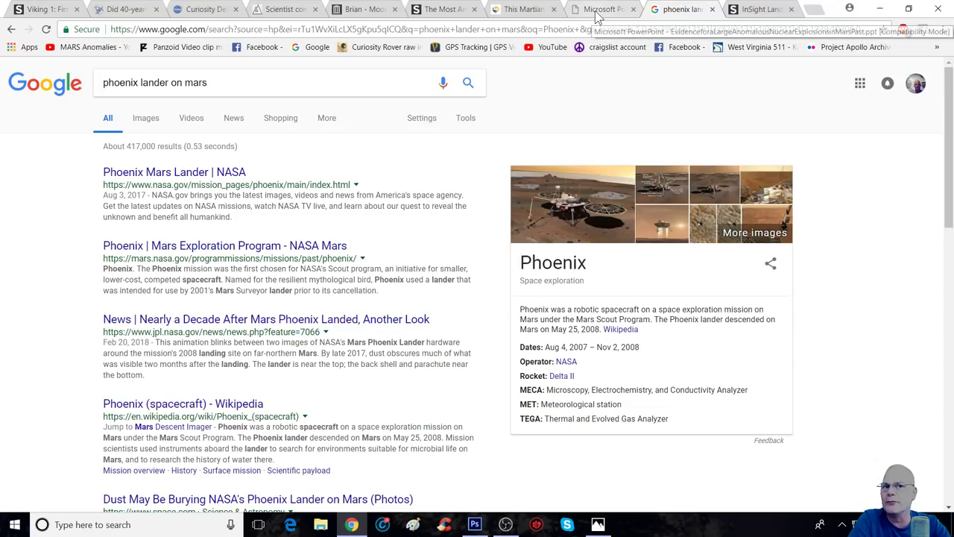
Flip between the InSight landing-site map and the Phoenix results, ending on the InSight map
left_click(761, 9)
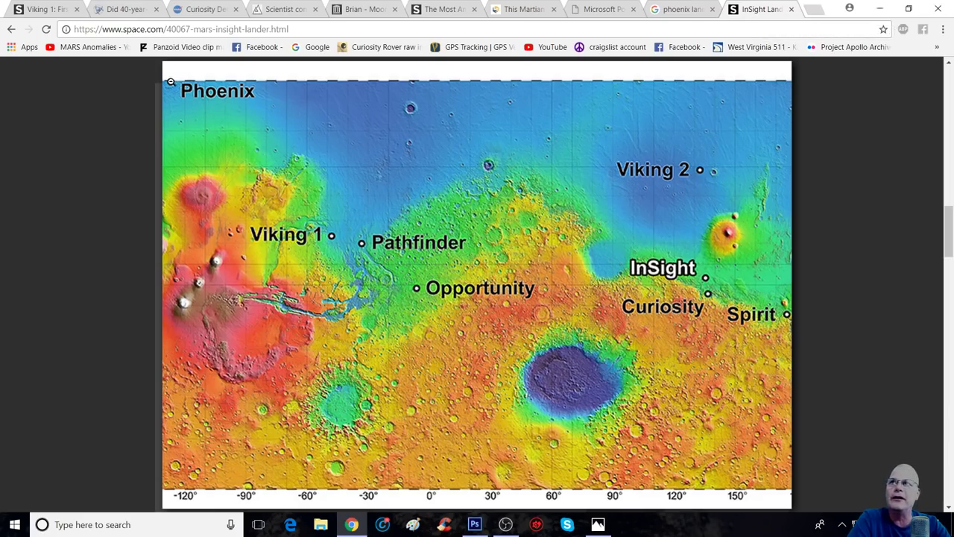
left_click(683, 9)
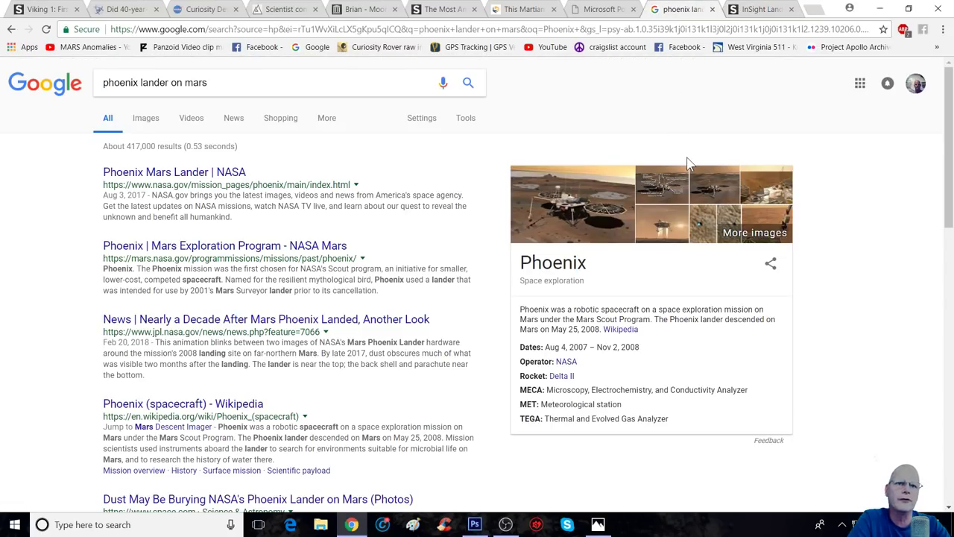
left_click(760, 9)
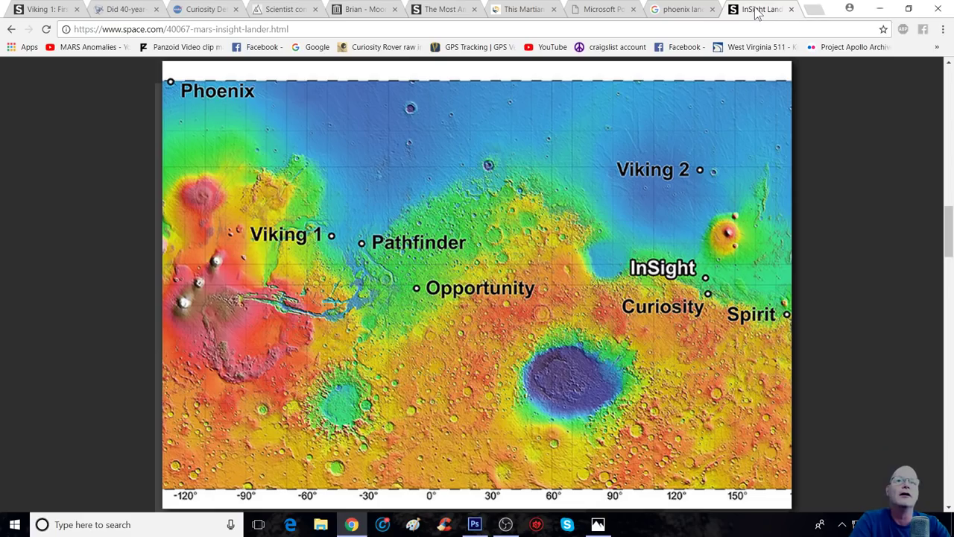
mouse_move(543, 156)
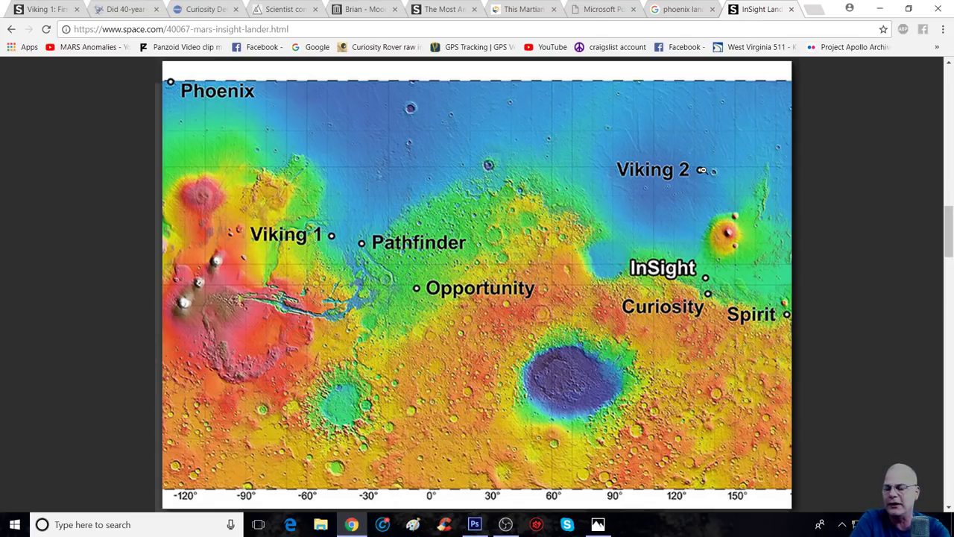
mouse_move(364, 247)
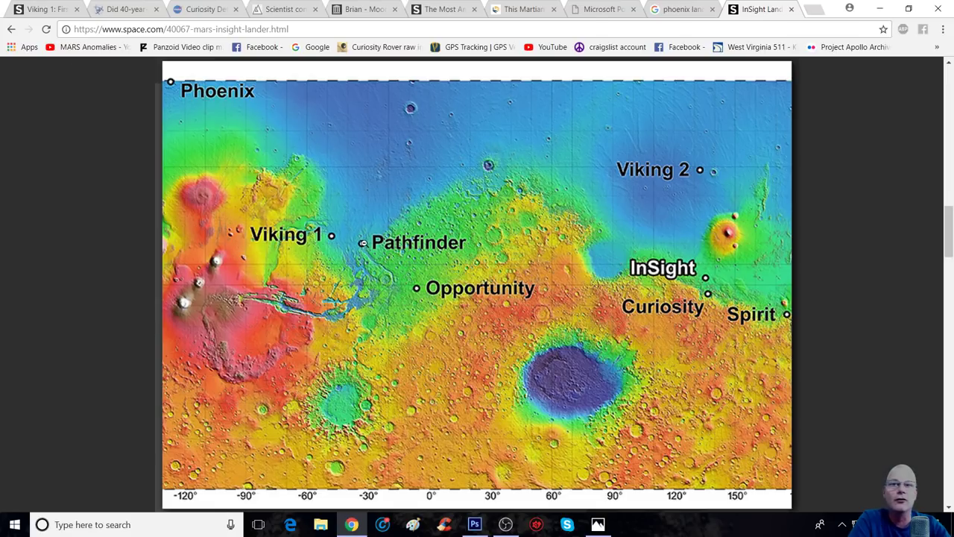
mouse_move(360, 265)
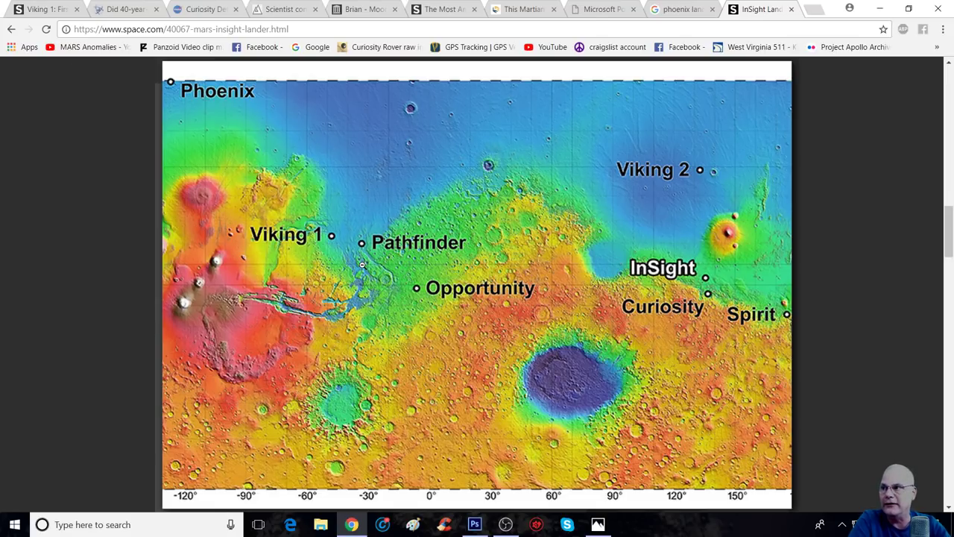
mouse_move(565, 236)
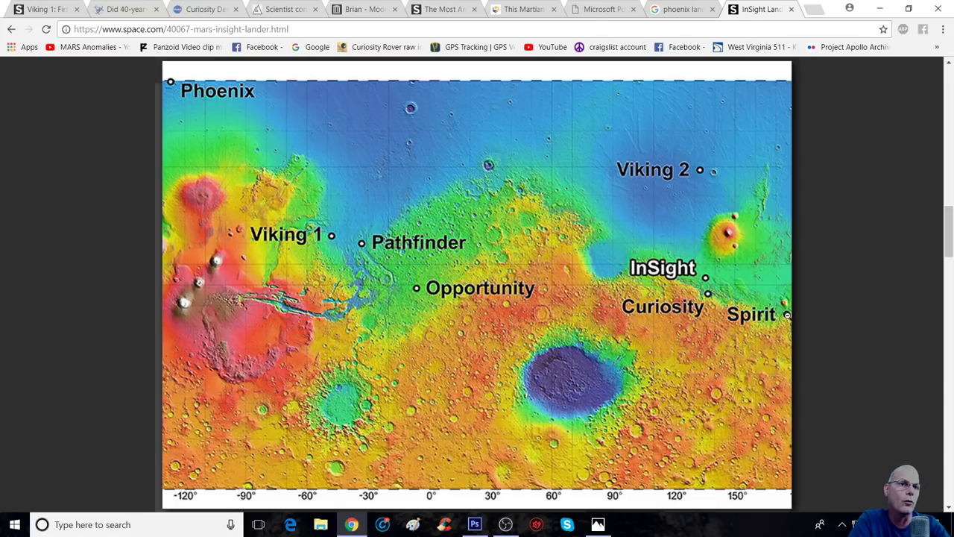
mouse_move(762, 299)
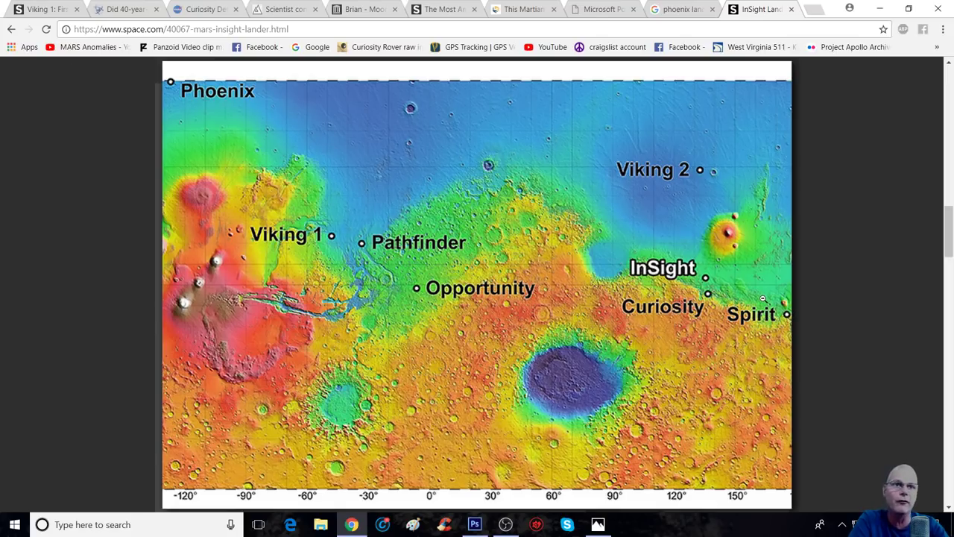
mouse_move(707, 295)
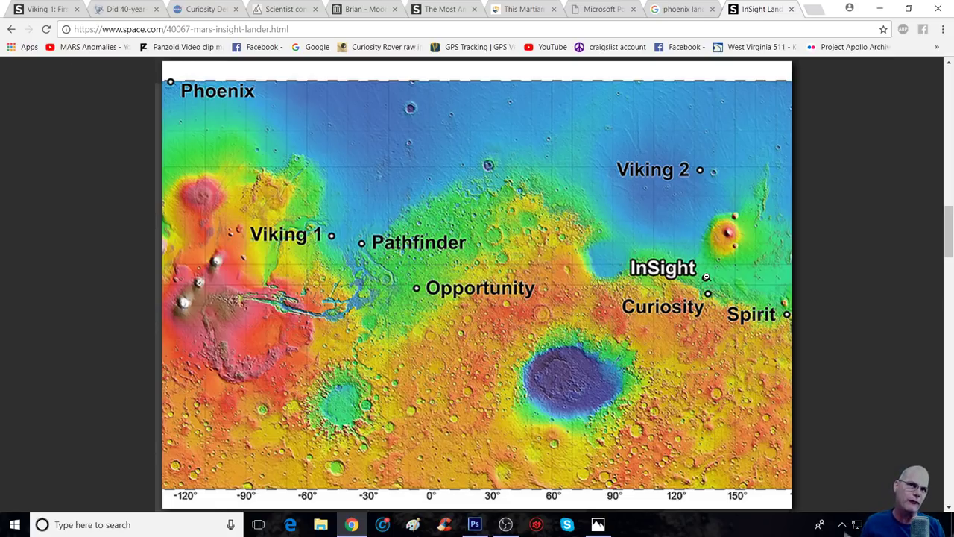
mouse_move(635, 24)
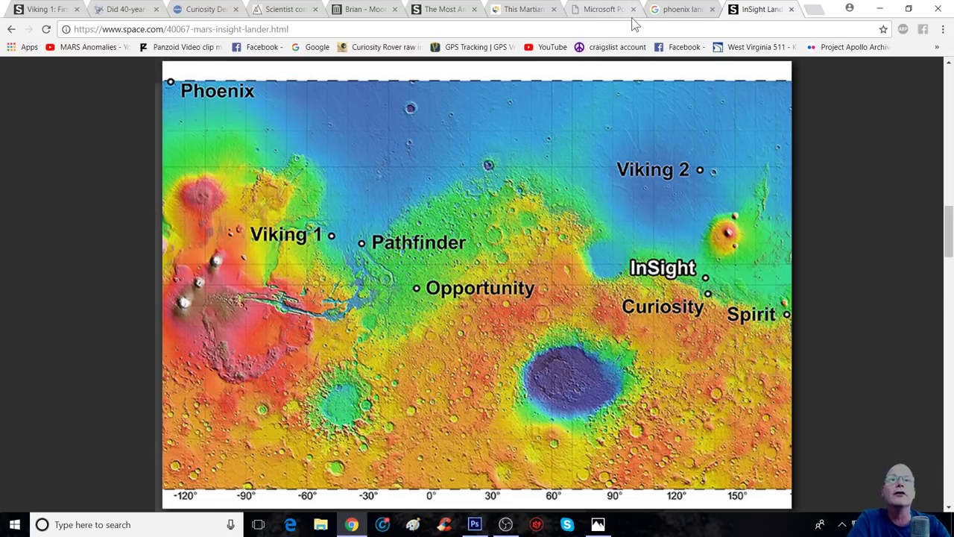
mouse_move(603, 9)
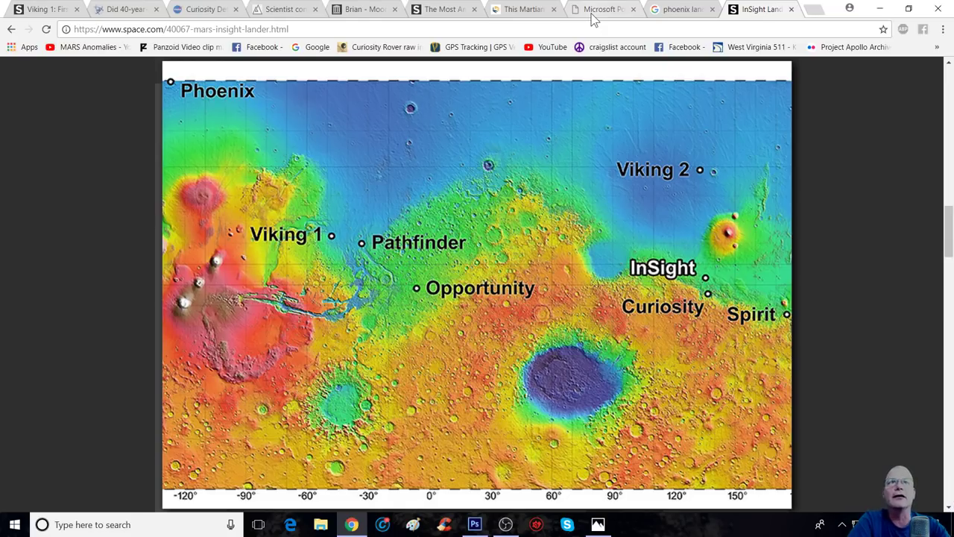
Switch to the PowerPoint PDF tab and scroll around slide 31's Cydonia nuclear impact map
left_click(603, 9)
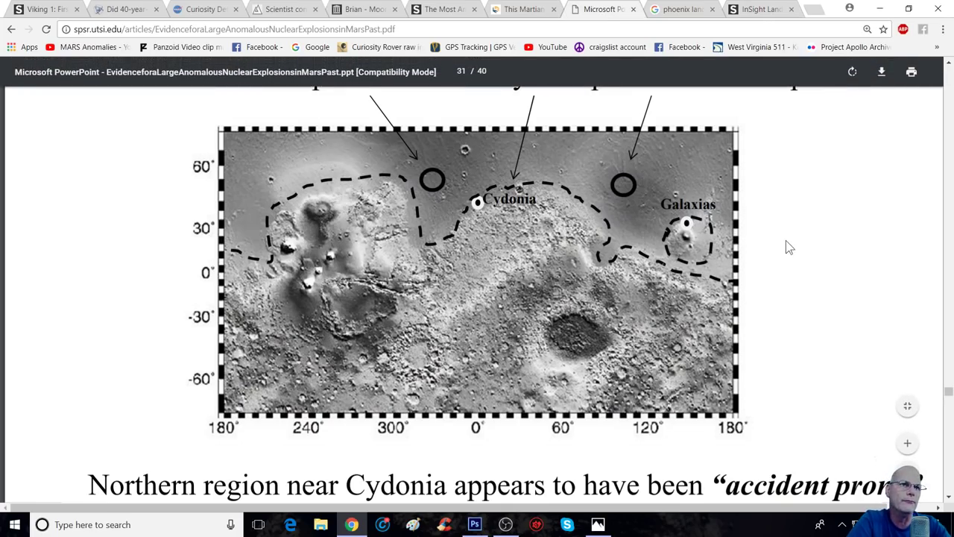
mouse_move(433, 178)
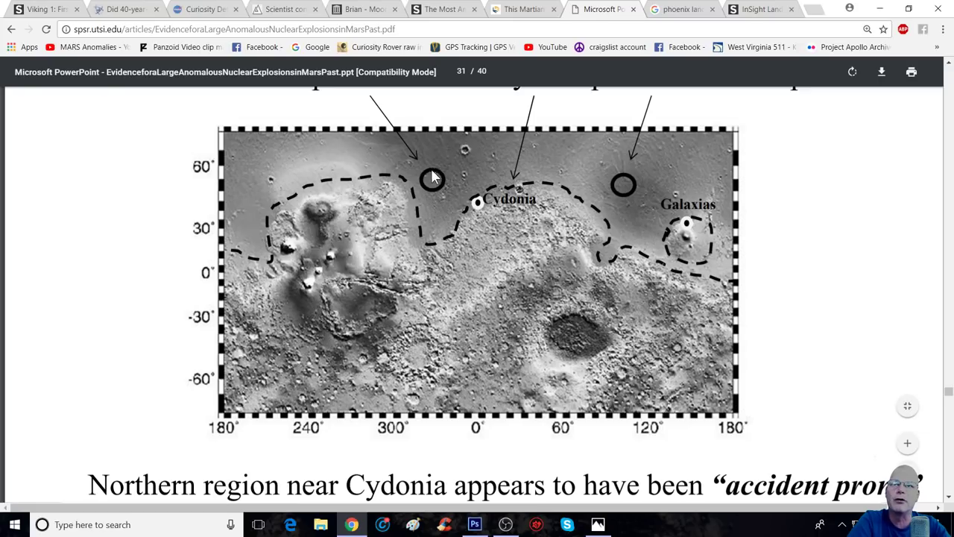
scroll("up", 3)
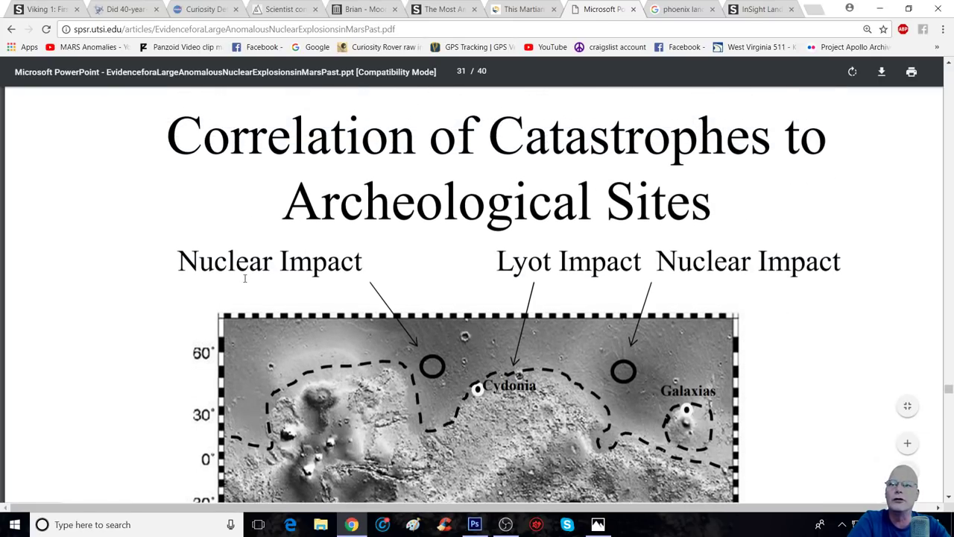
mouse_move(889, 257)
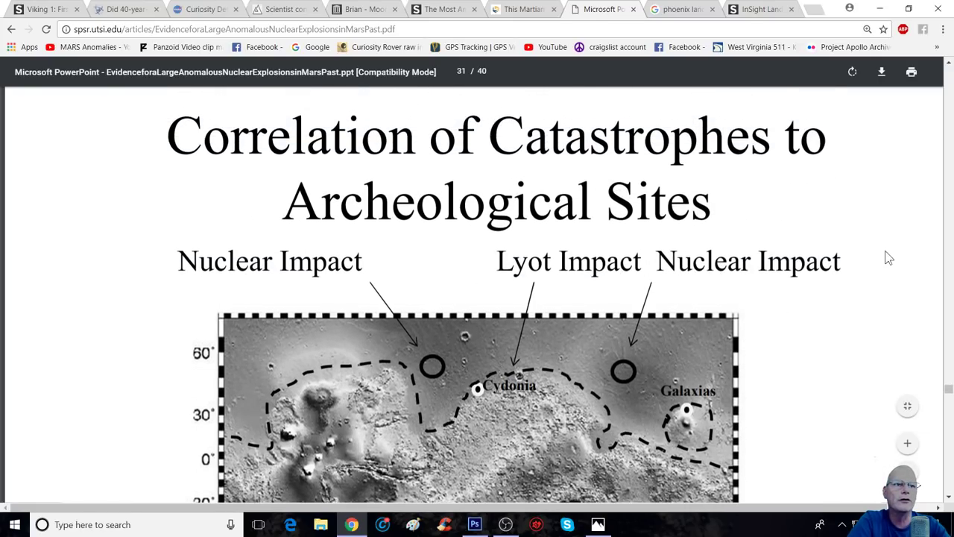
scroll("down", 3)
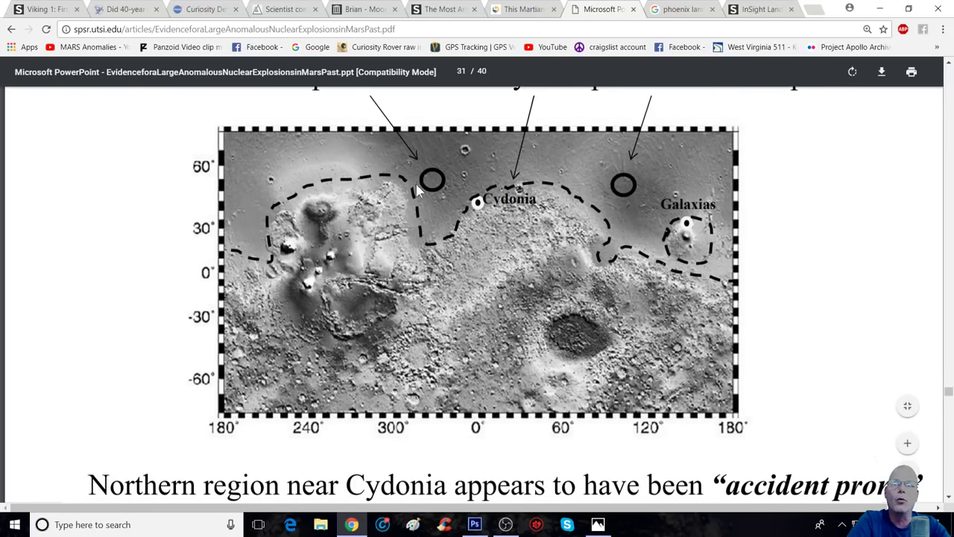
mouse_move(474, 206)
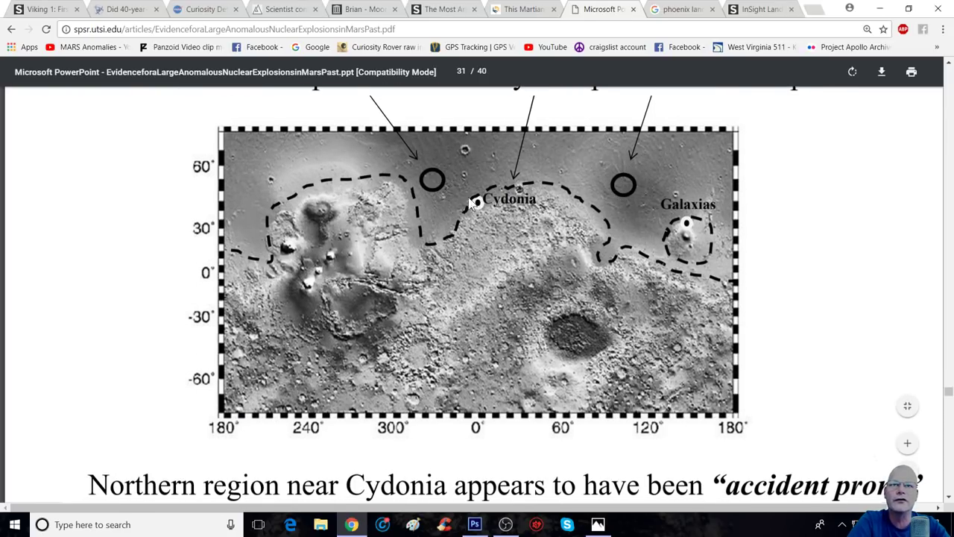
mouse_move(704, 217)
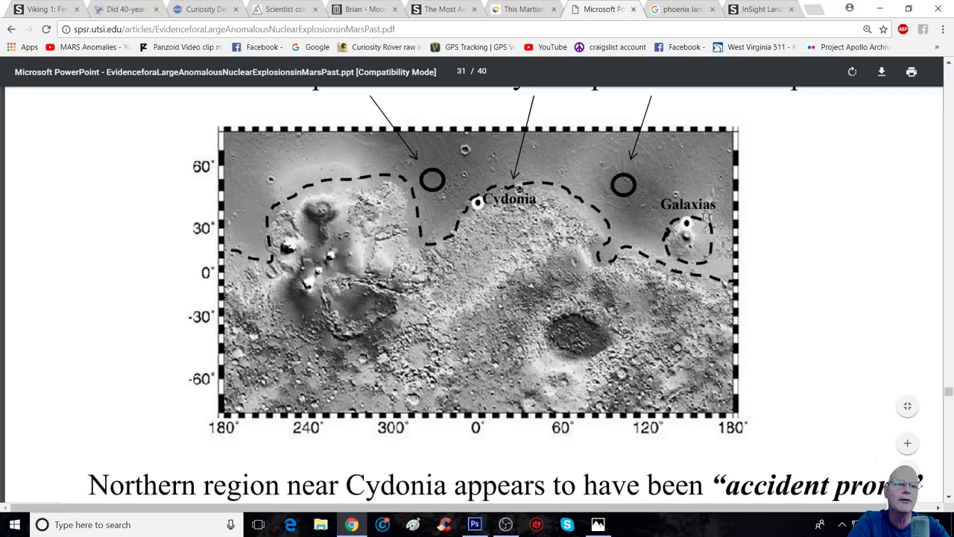
mouse_move(701, 216)
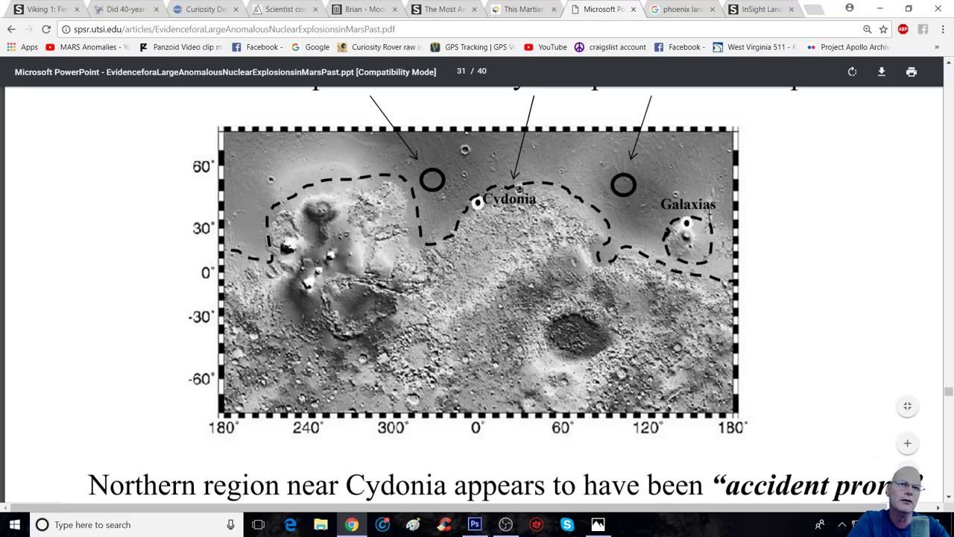
scroll("up", 3)
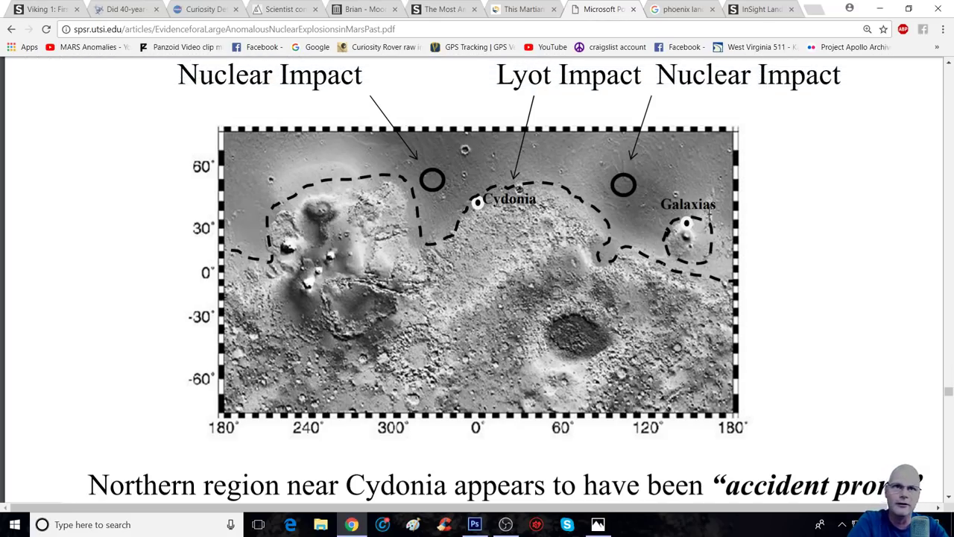
mouse_move(420, 224)
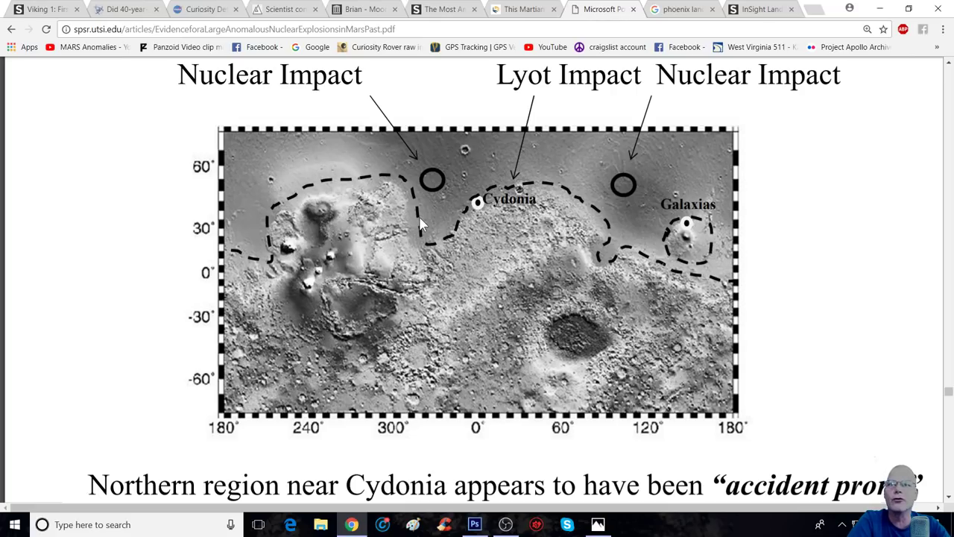
left_click(758, 9)
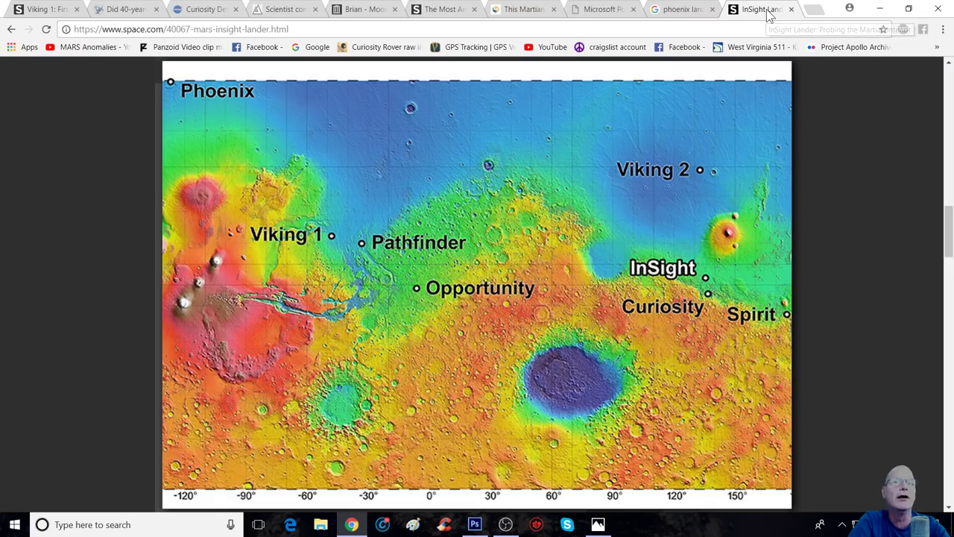
mouse_move(671, 196)
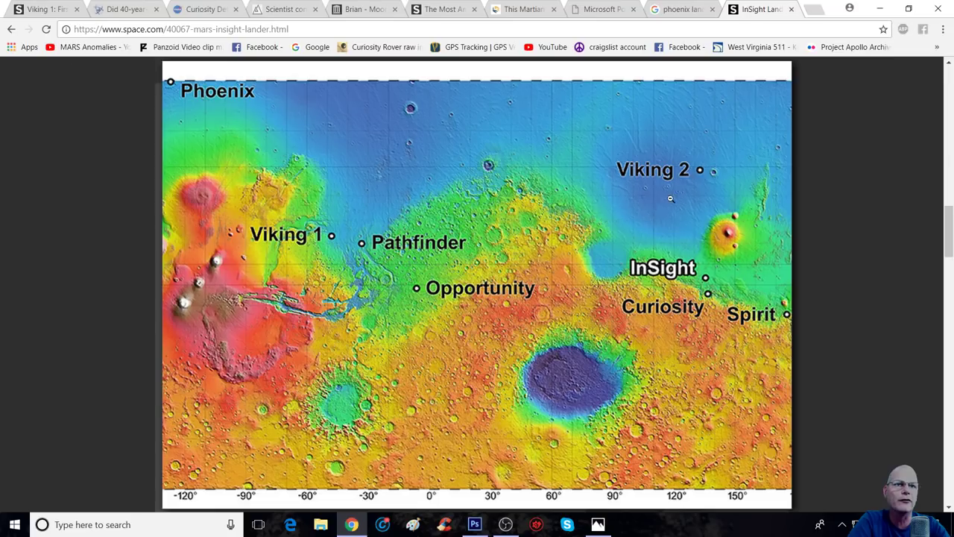
mouse_move(388, 166)
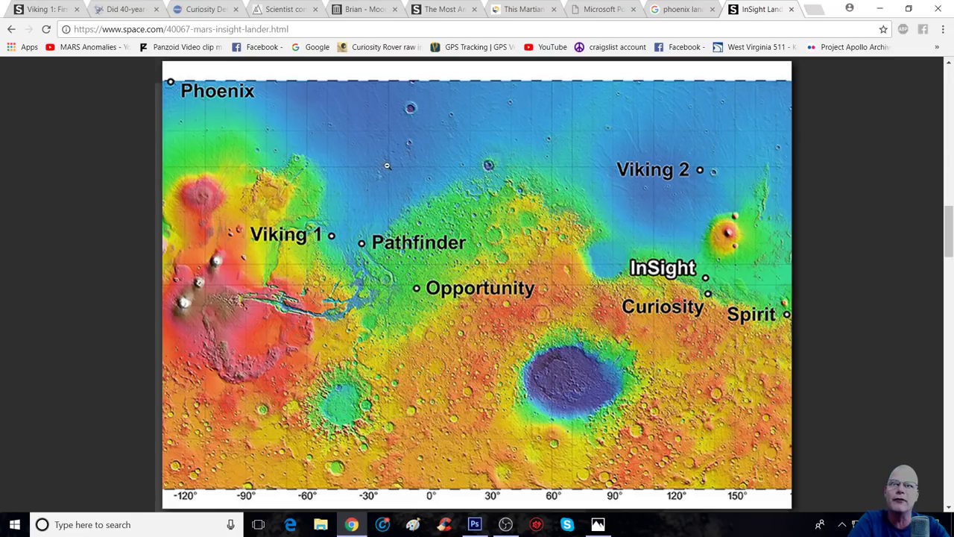
mouse_move(209, 126)
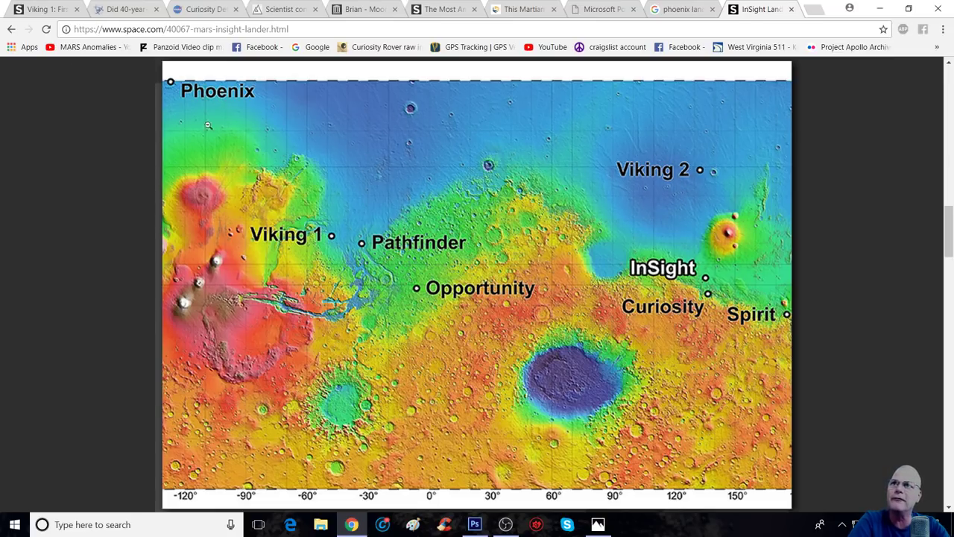
mouse_move(620, 221)
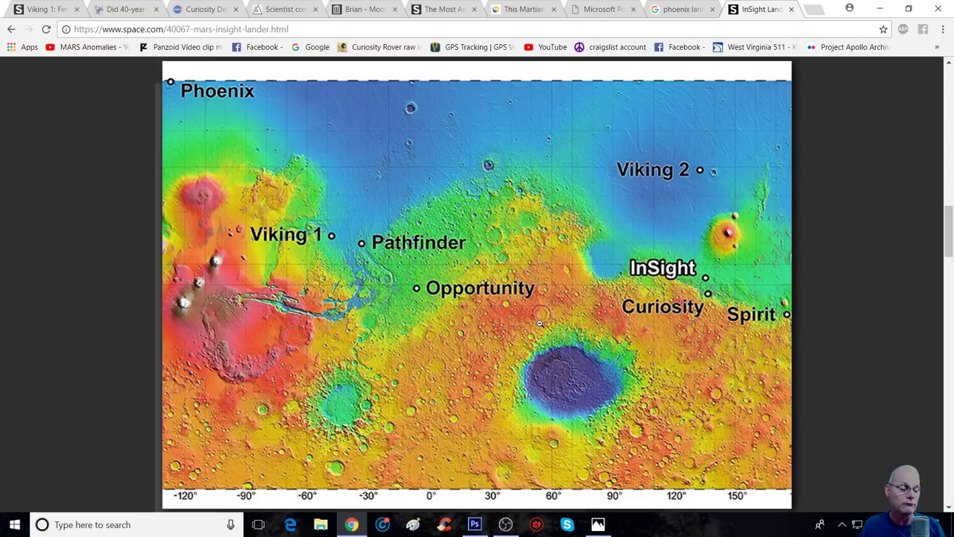
mouse_move(505, 324)
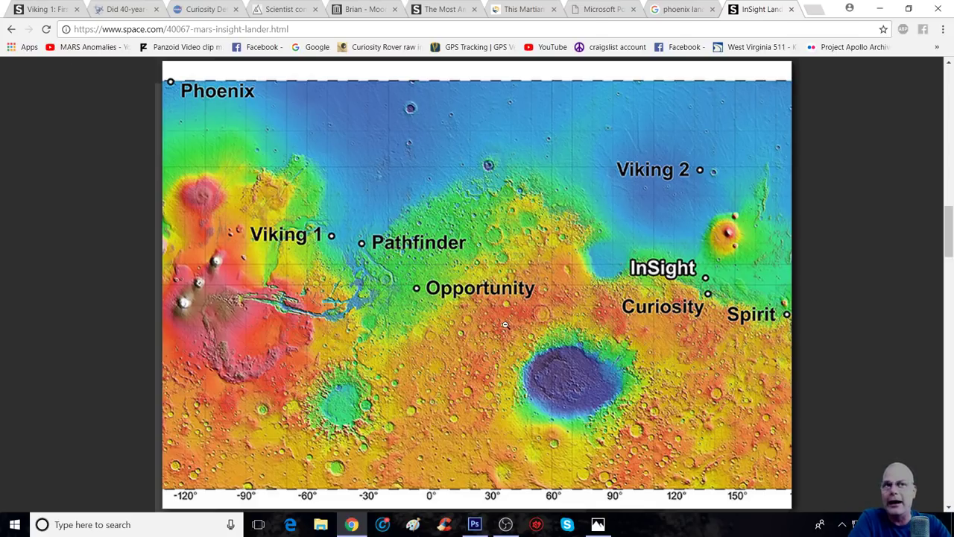
Glance at the Phoenix search results, then return to the InSight article with its landing-sites map inline
left_click(679, 9)
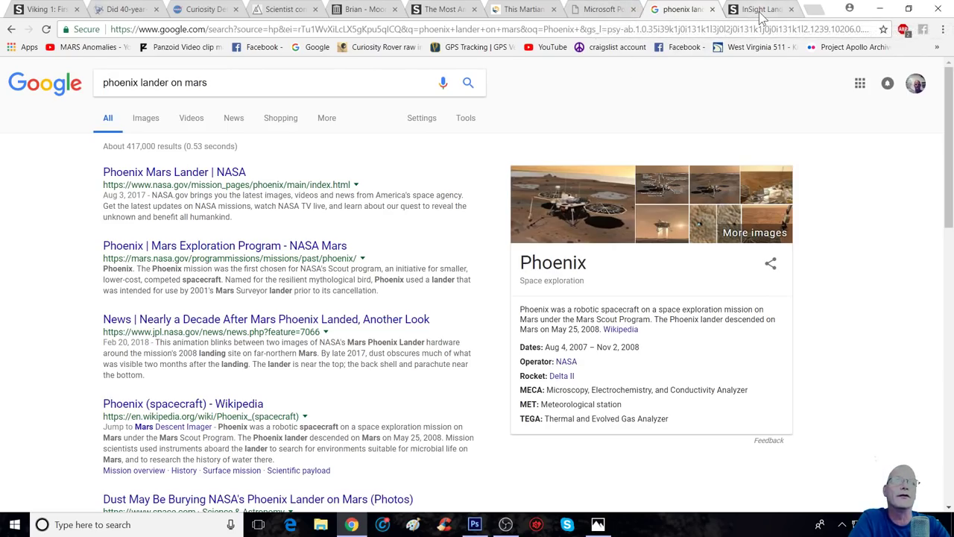
left_click(761, 9)
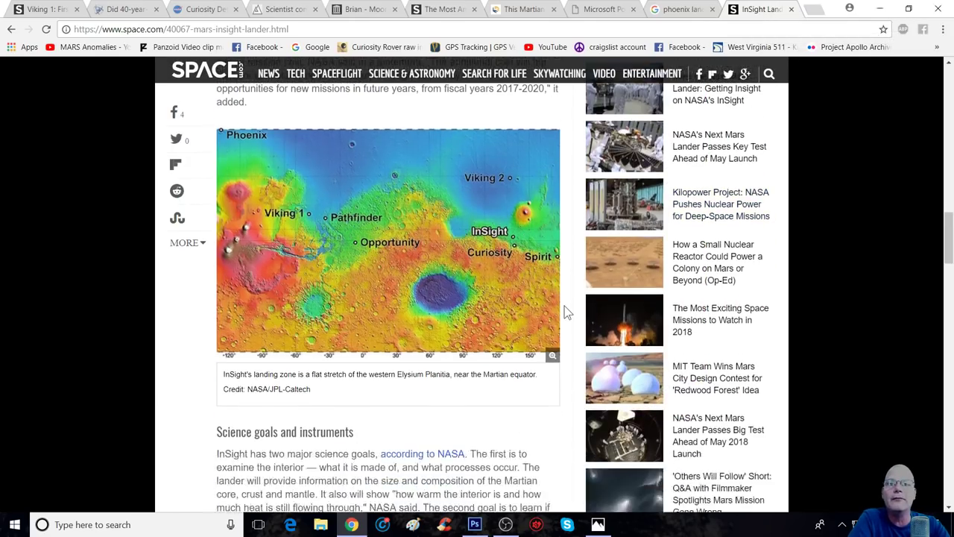
scroll("down", 3)
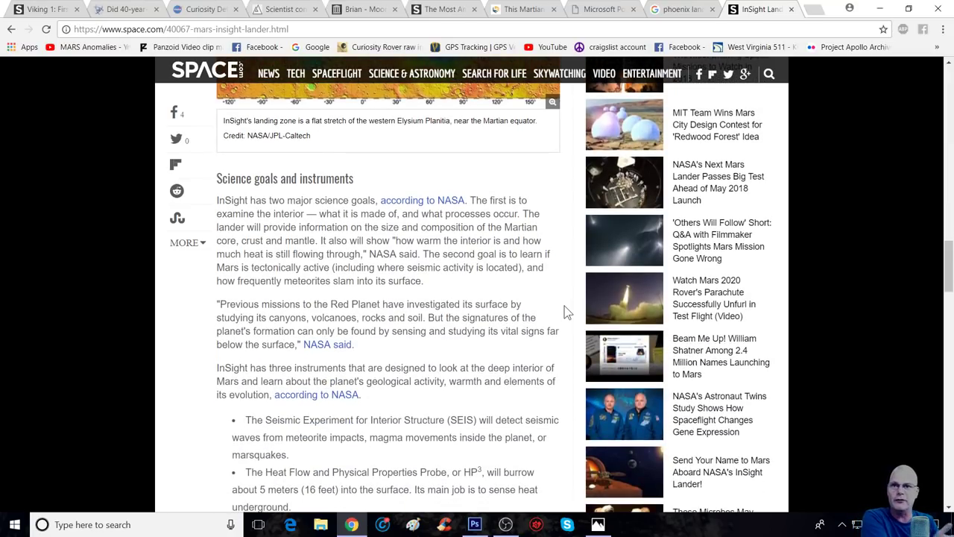
scroll("up", 3)
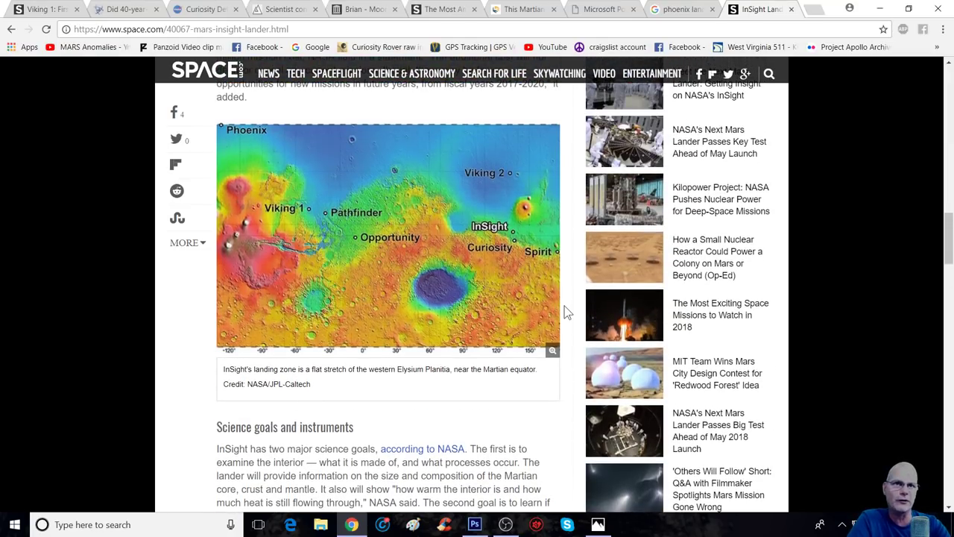
scroll("up", 3)
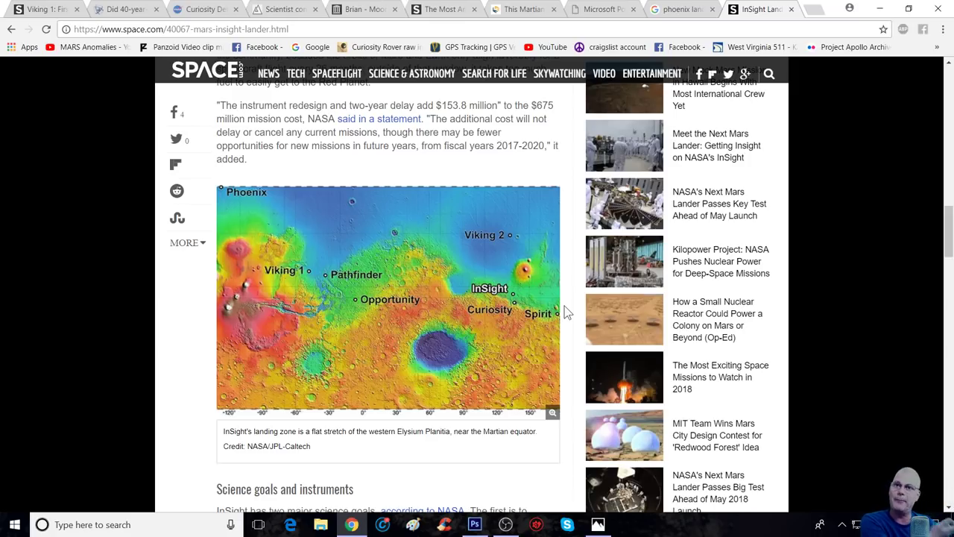
mouse_move(568, 309)
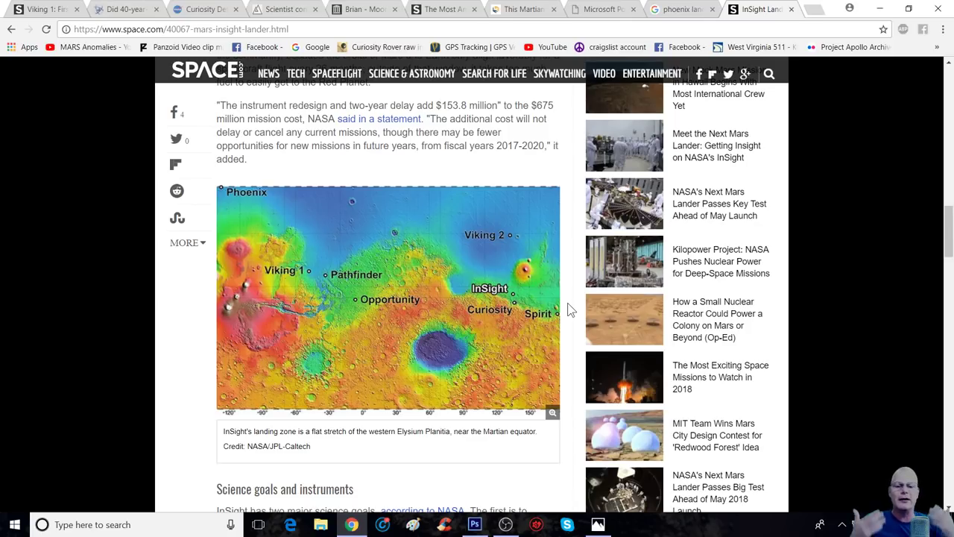
mouse_move(570, 305)
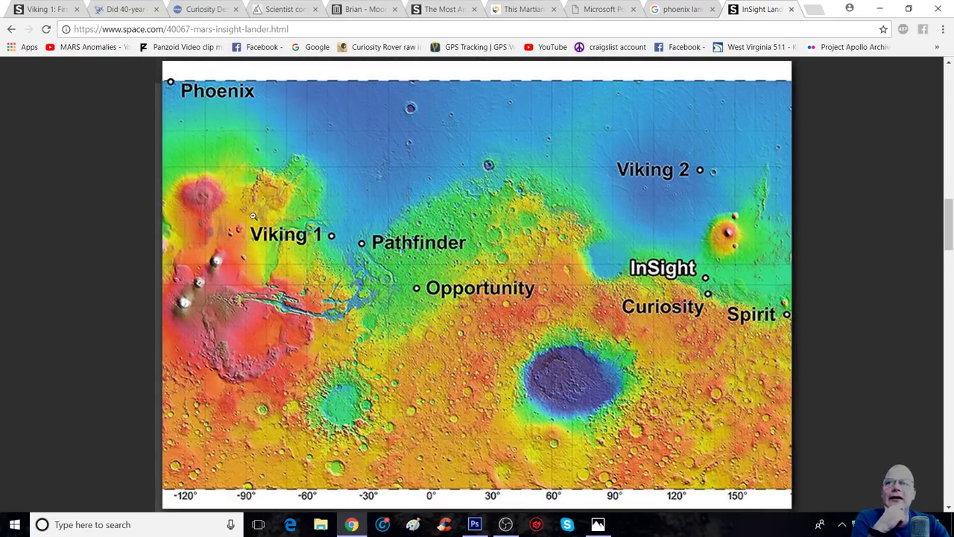
mouse_move(355, 245)
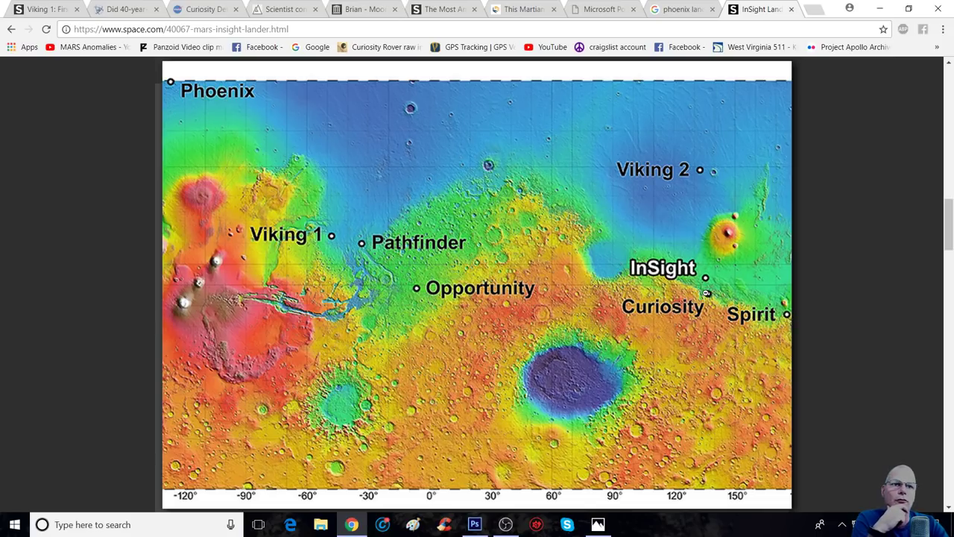
mouse_move(707, 280)
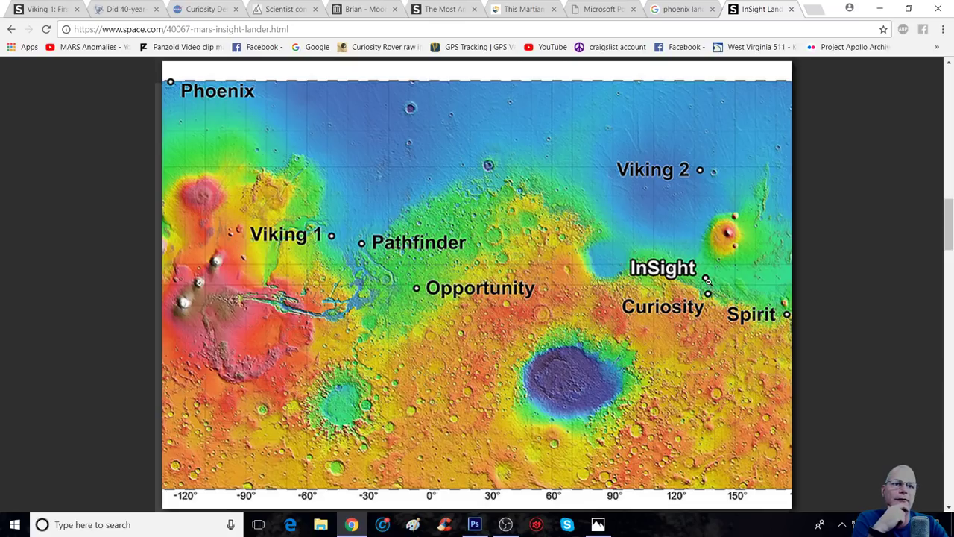
mouse_move(707, 281)
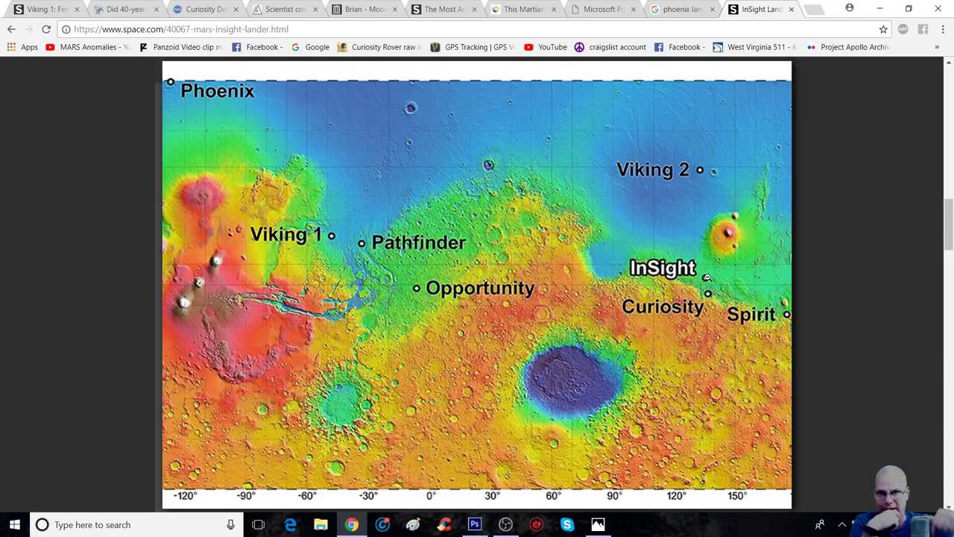
mouse_move(694, 261)
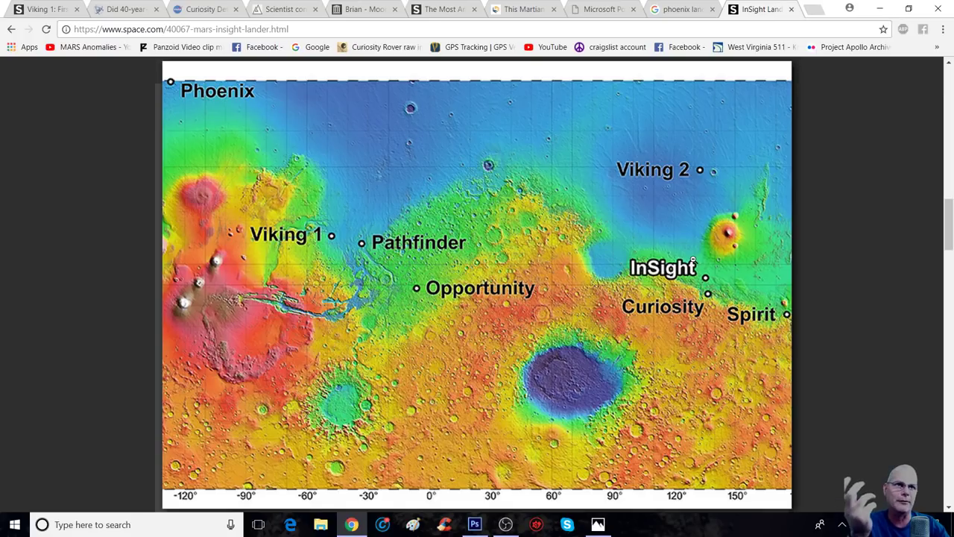
mouse_move(367, 134)
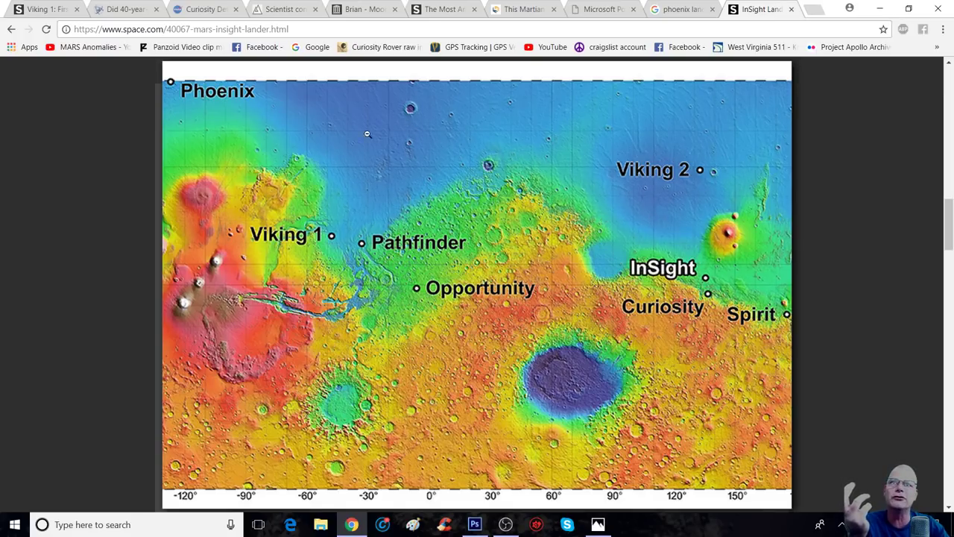
mouse_move(486, 177)
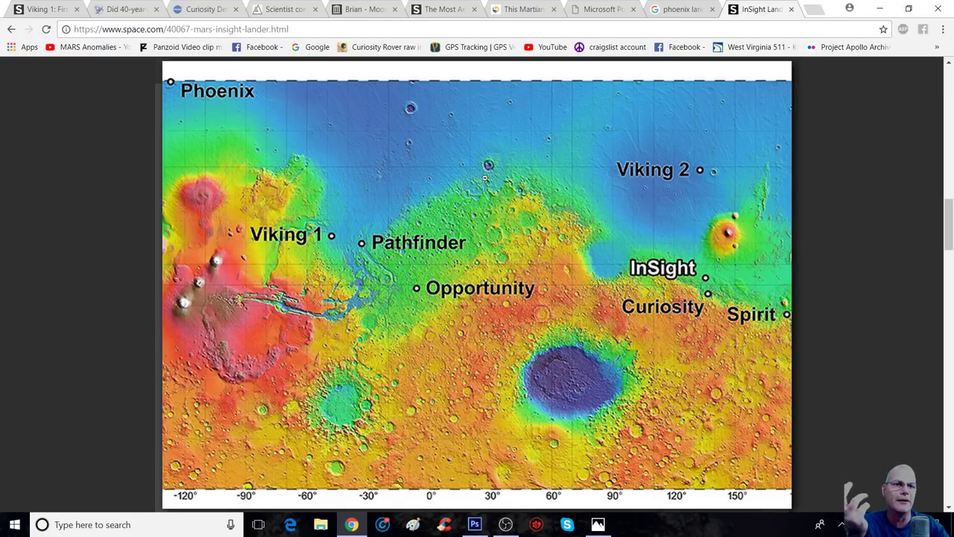
mouse_move(841, 200)
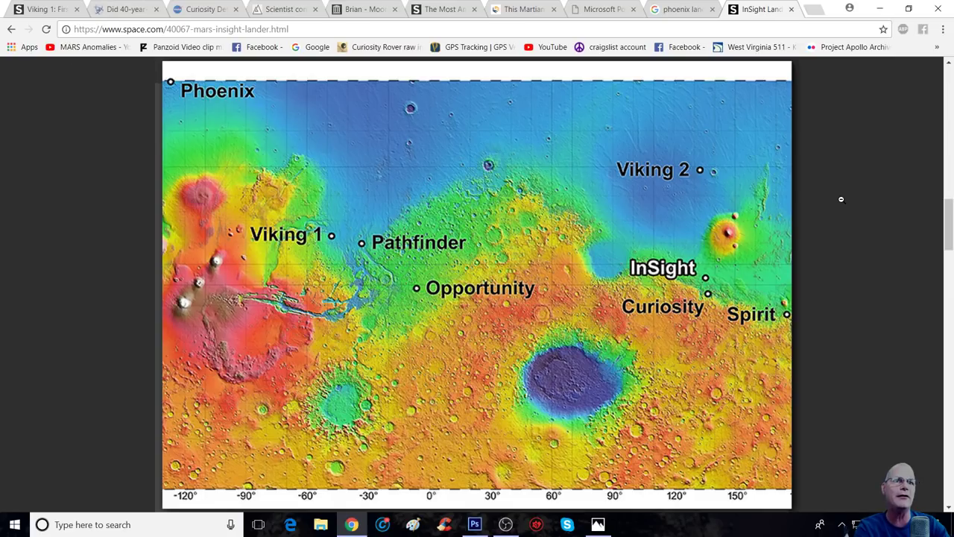
mouse_move(743, 216)
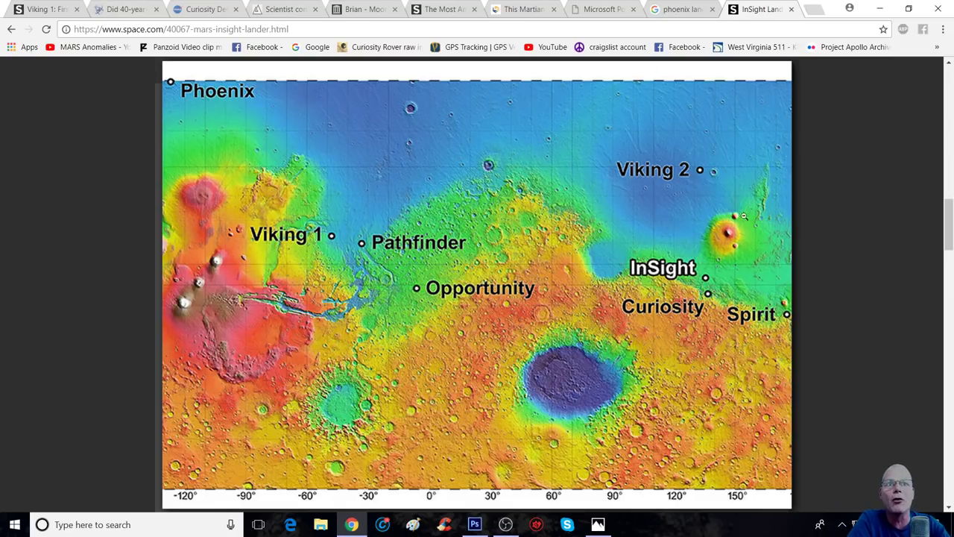
mouse_move(591, 235)
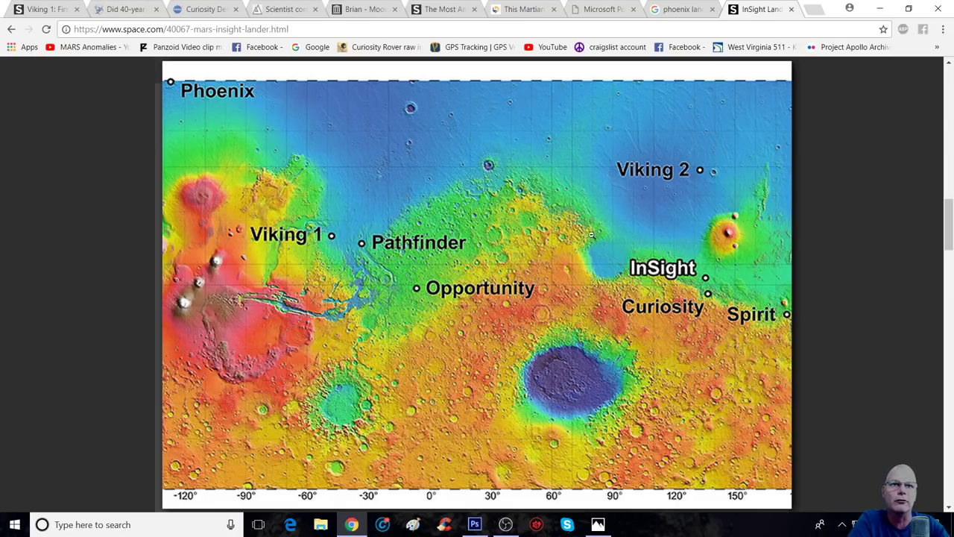
mouse_move(535, 283)
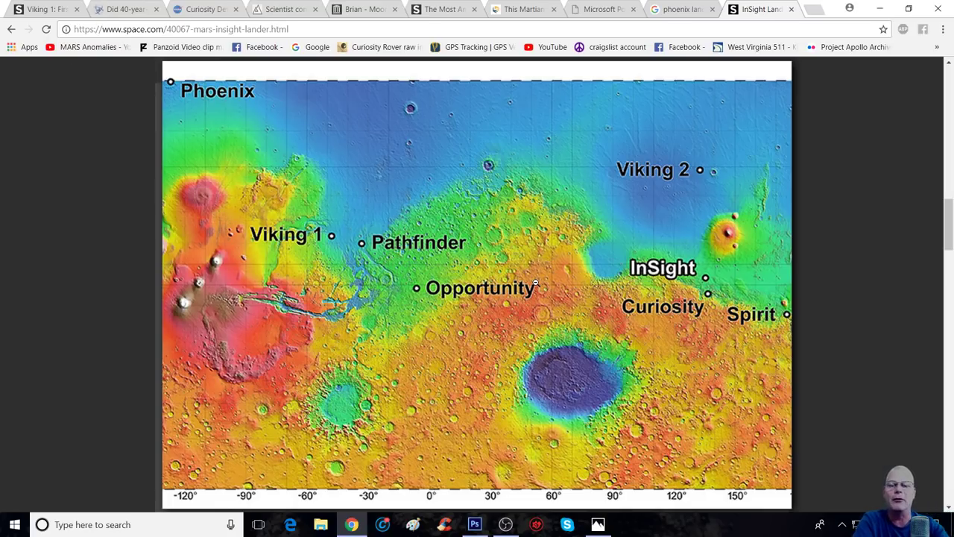
mouse_move(326, 340)
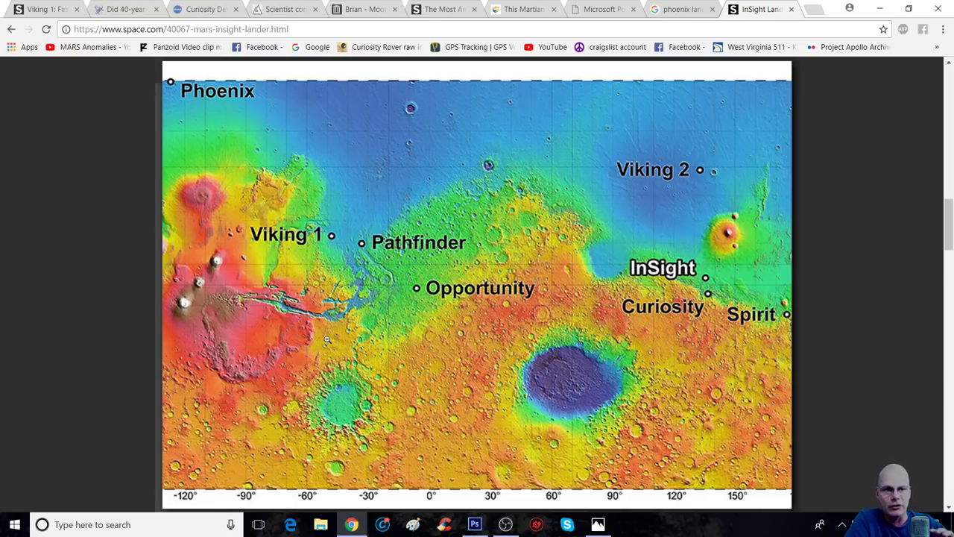
mouse_move(468, 271)
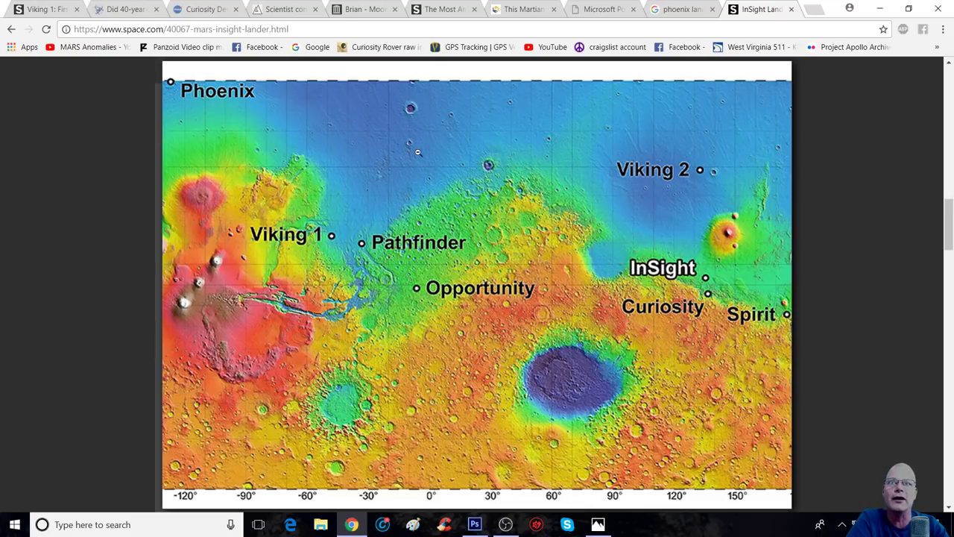
mouse_move(341, 272)
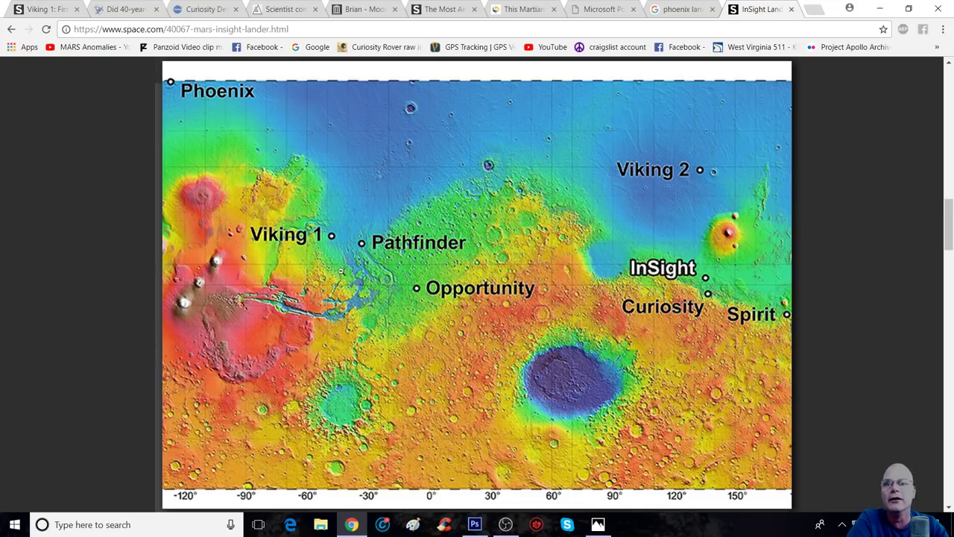
mouse_move(386, 283)
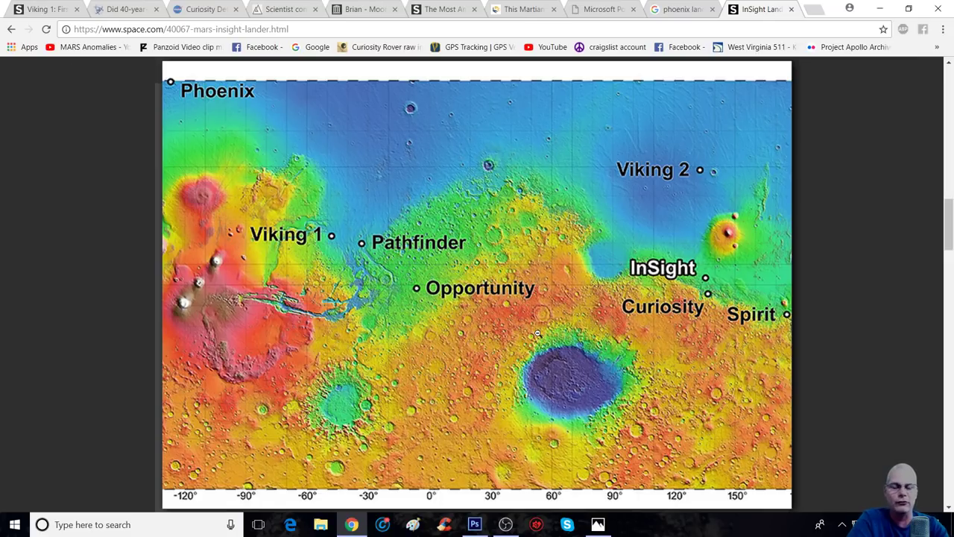
mouse_move(544, 261)
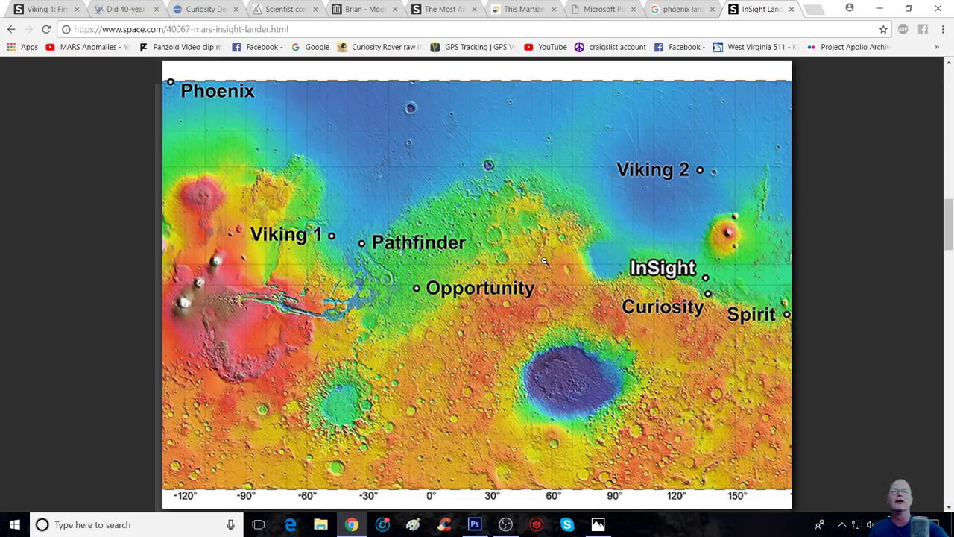
Scroll to the top of the article and enlarge the InSight lander artist's concept image
scroll("up", 3)
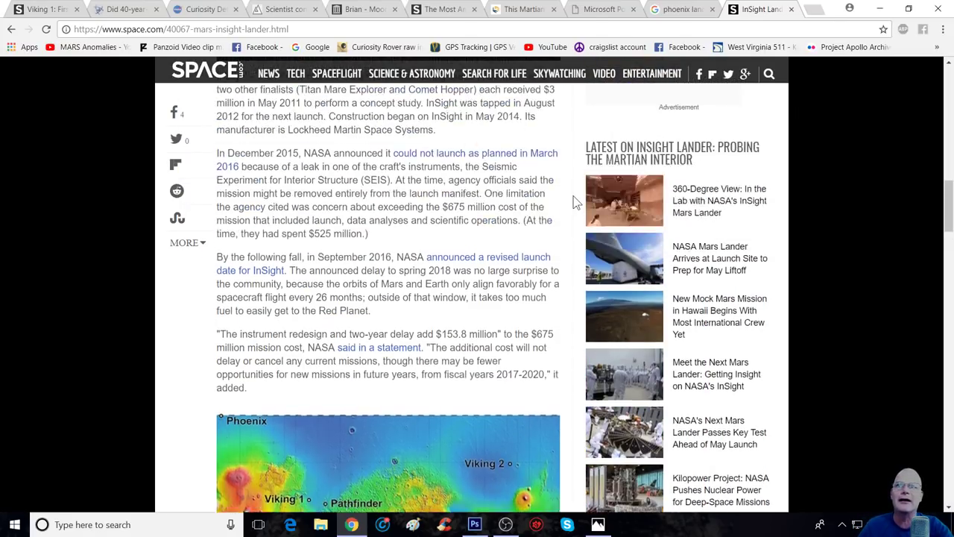
scroll("up", 3)
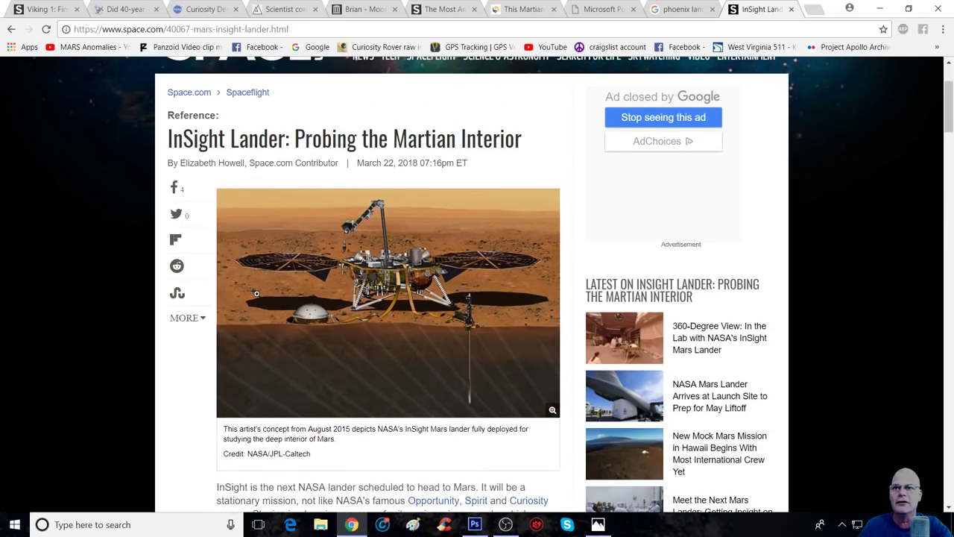
left_click(552, 408)
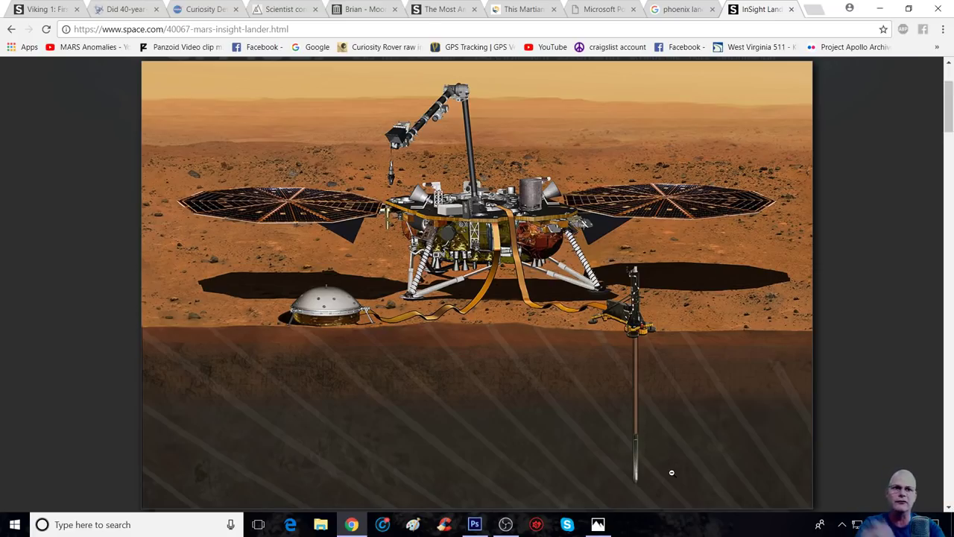
mouse_move(692, 245)
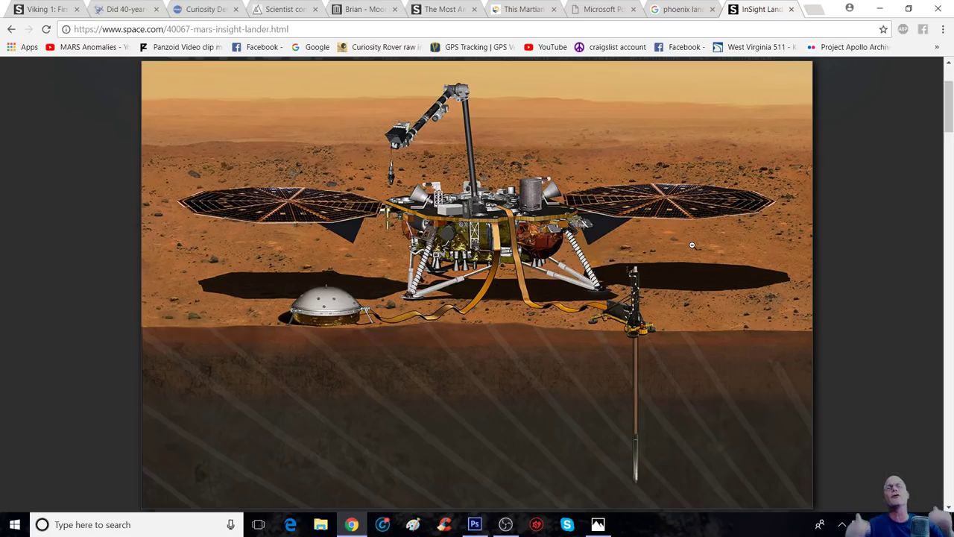
scroll("up", 3)
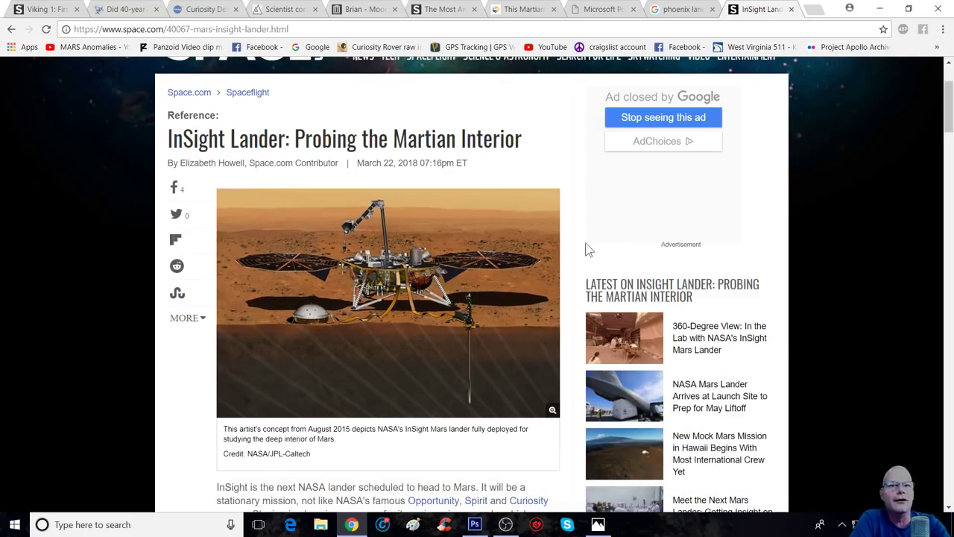
scroll("down", 3)
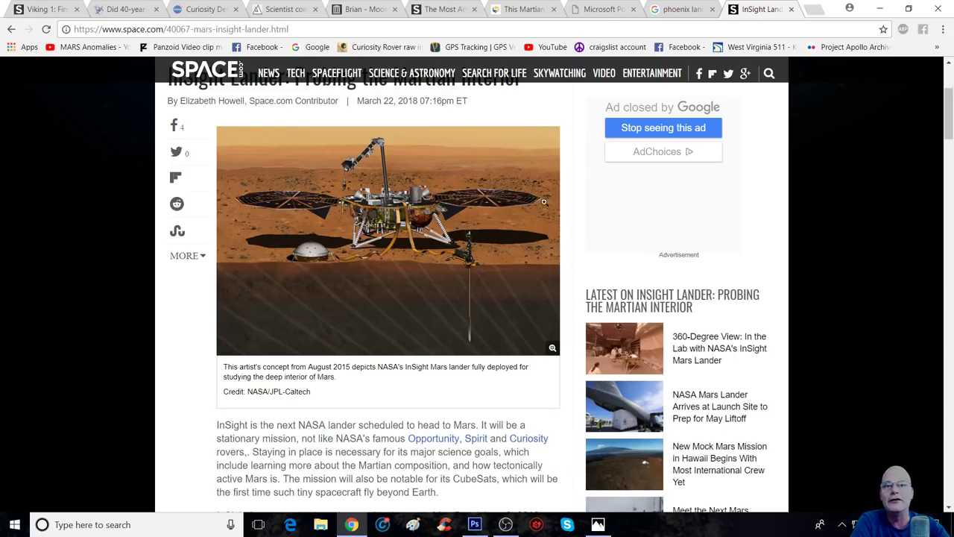
left_click(551, 347)
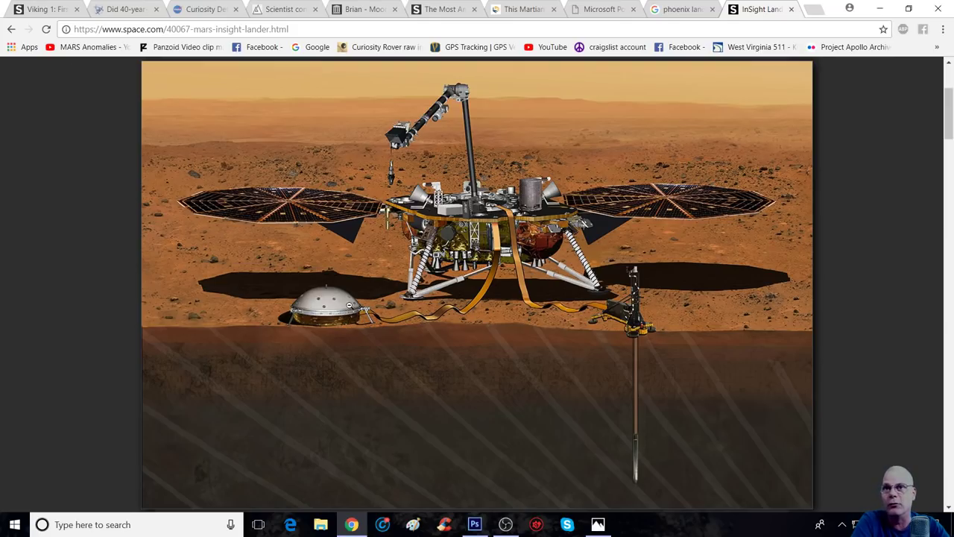
mouse_move(315, 301)
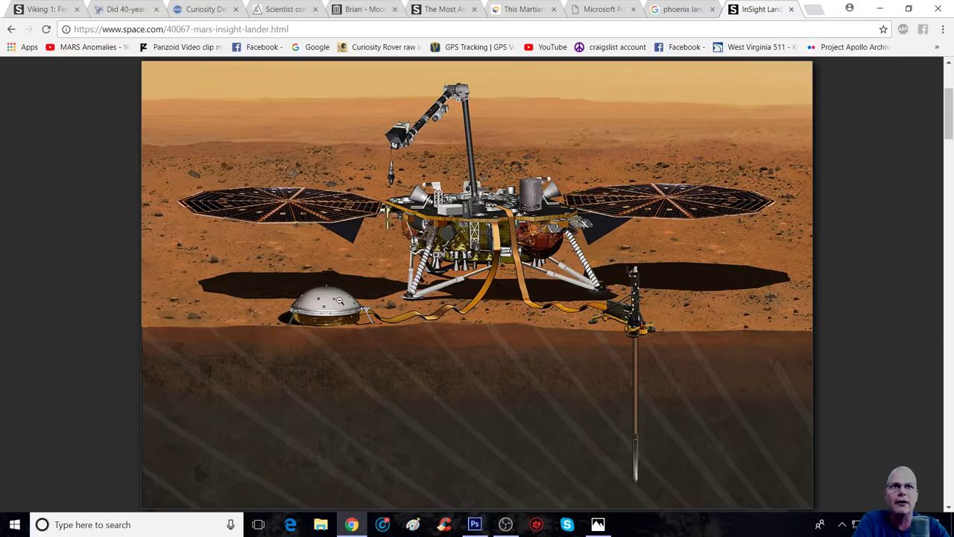
mouse_move(886, 159)
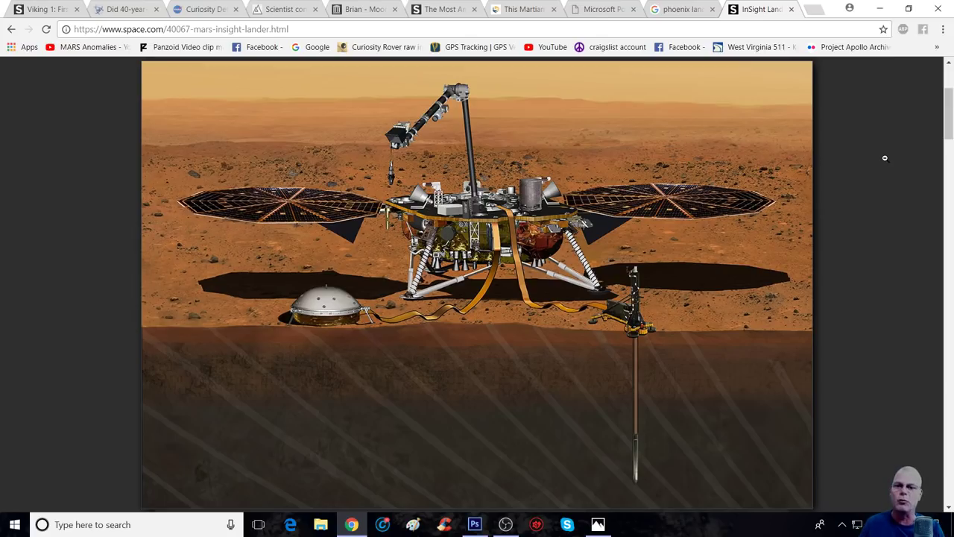
Scroll through the Cydonia impact map on the PDF slide, then switch to the Phoenix lander search results
scroll("up", 3)
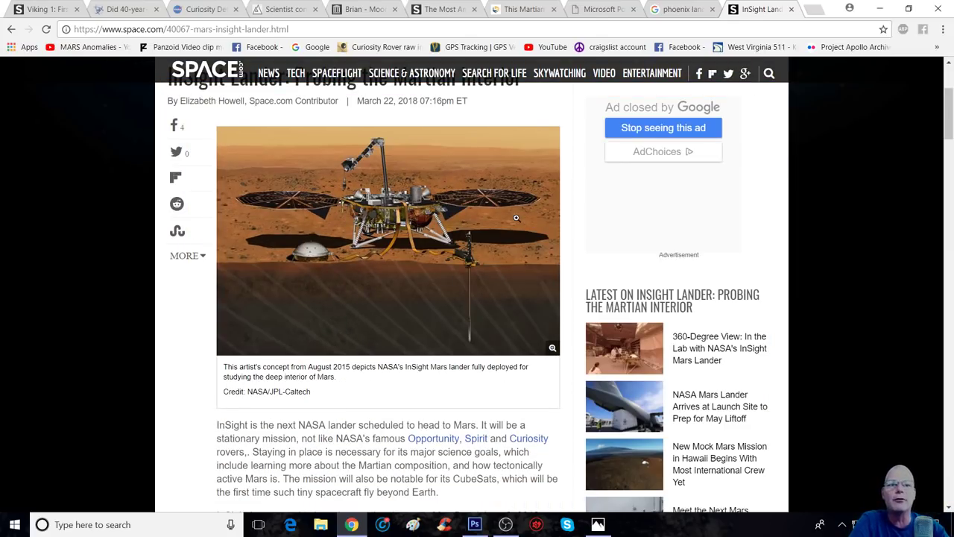
scroll("down", 3)
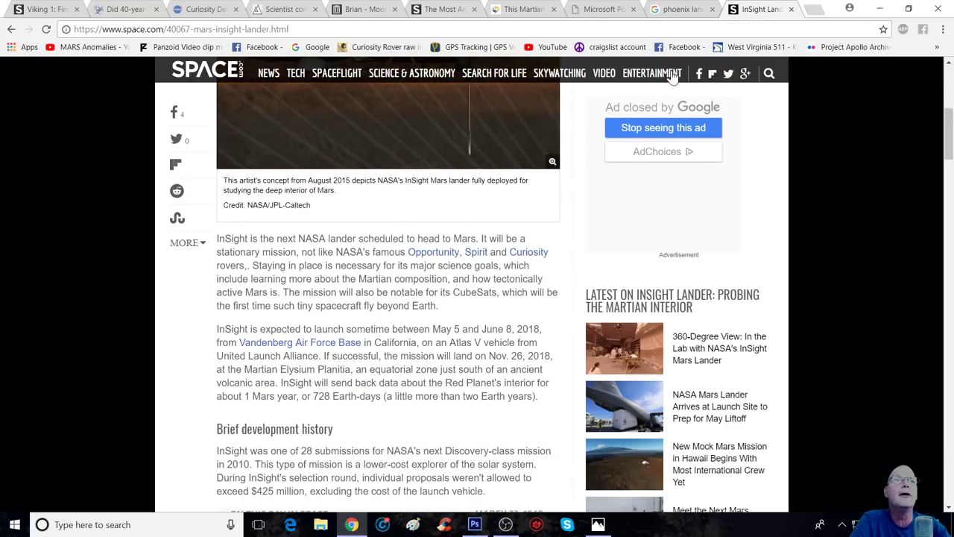
scroll("down", 3)
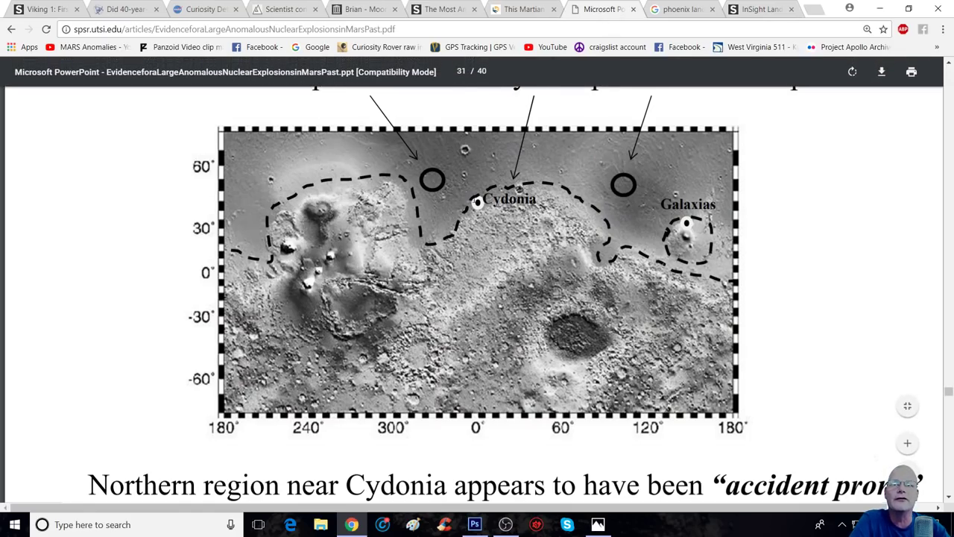
scroll("up", 3)
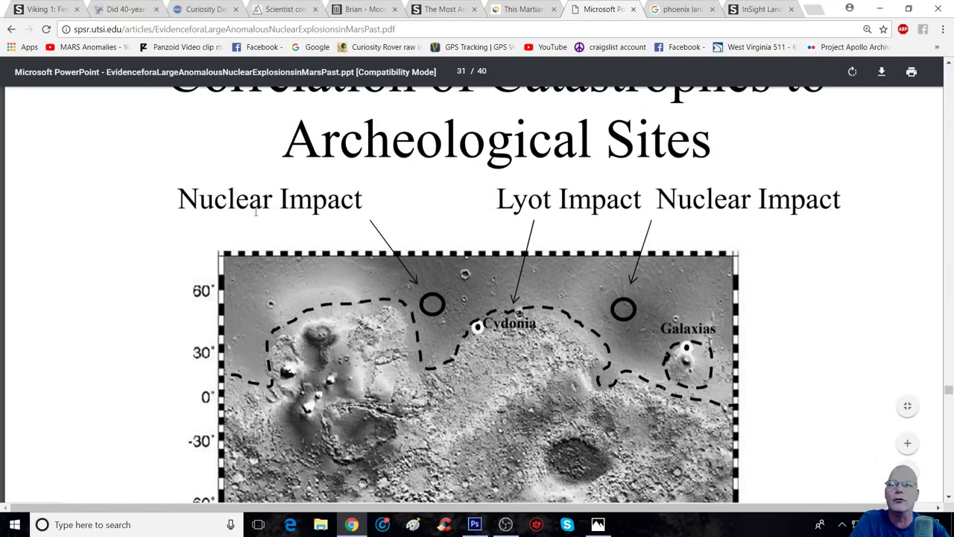
mouse_move(552, 346)
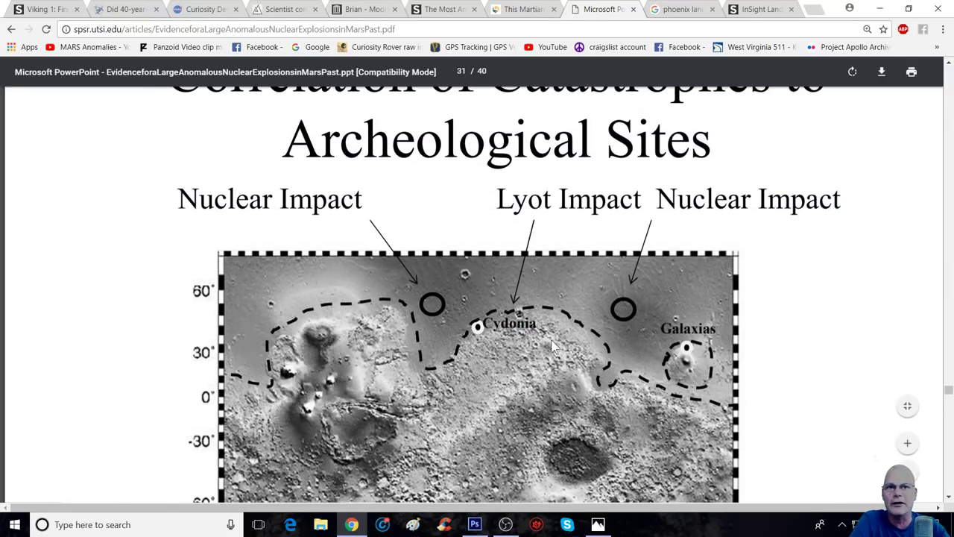
mouse_move(649, 447)
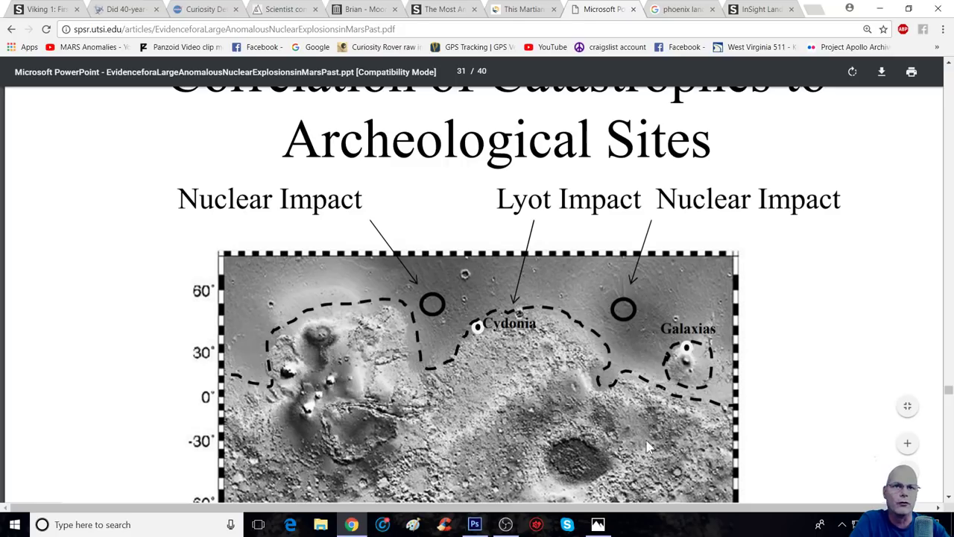
mouse_move(740, 448)
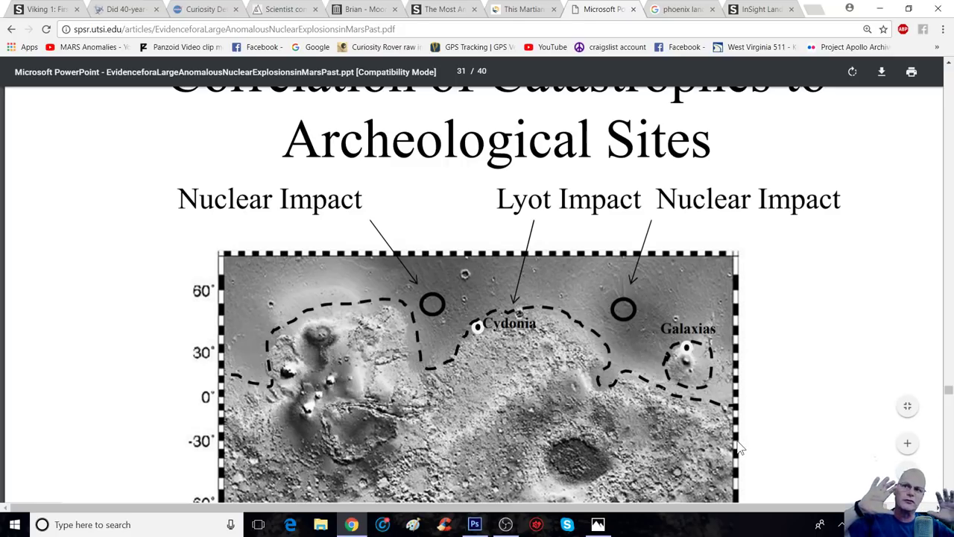
mouse_move(405, 405)
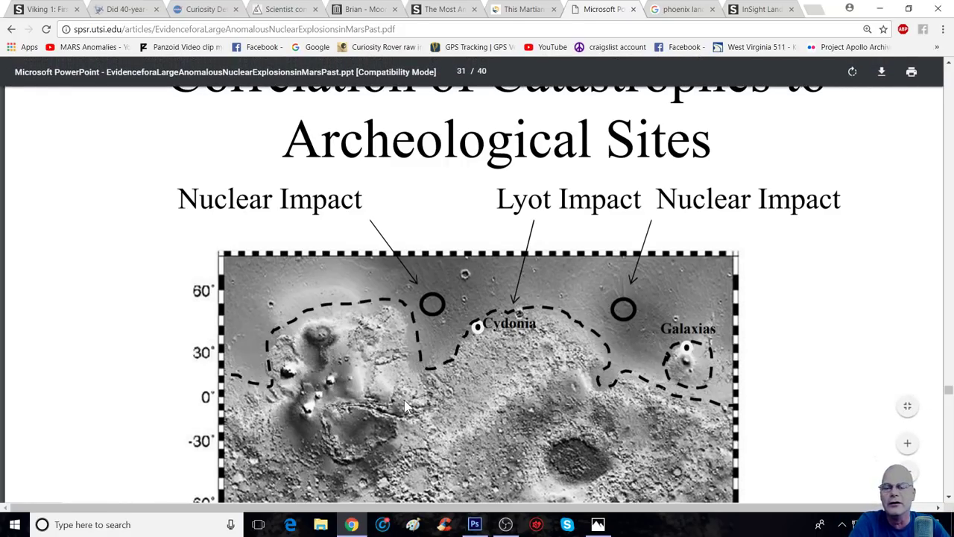
scroll("down", 3)
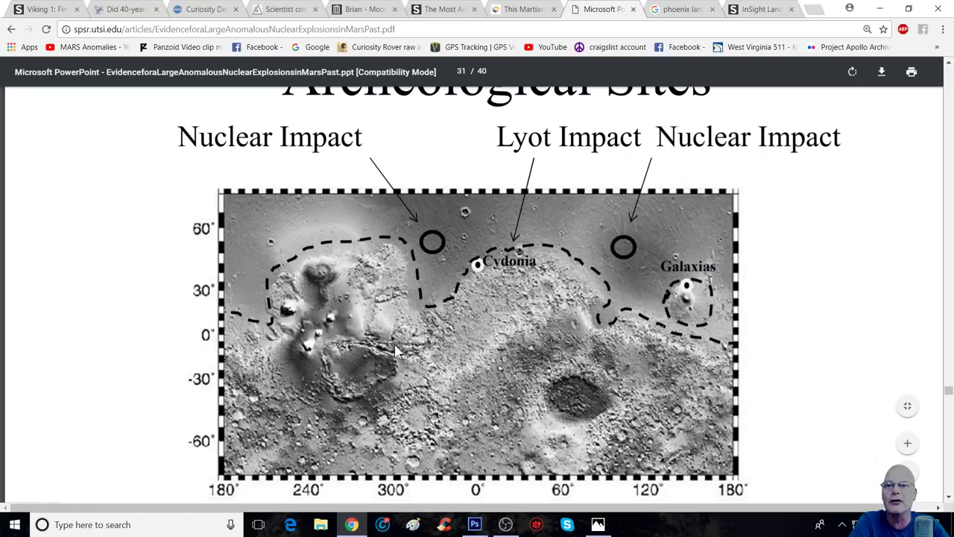
left_click(680, 9)
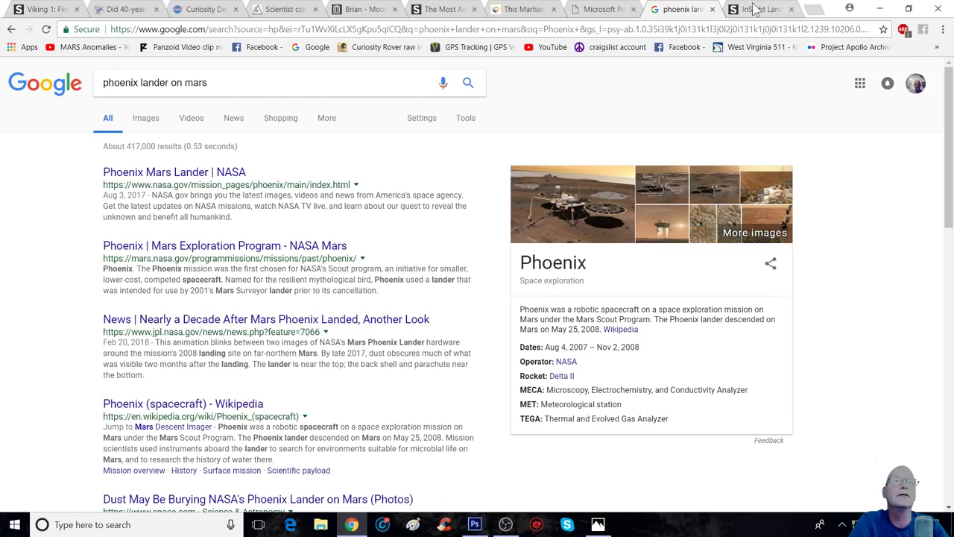
Return to the Space.com InSight tab showing the Mars landing-sites map
left_click(760, 8)
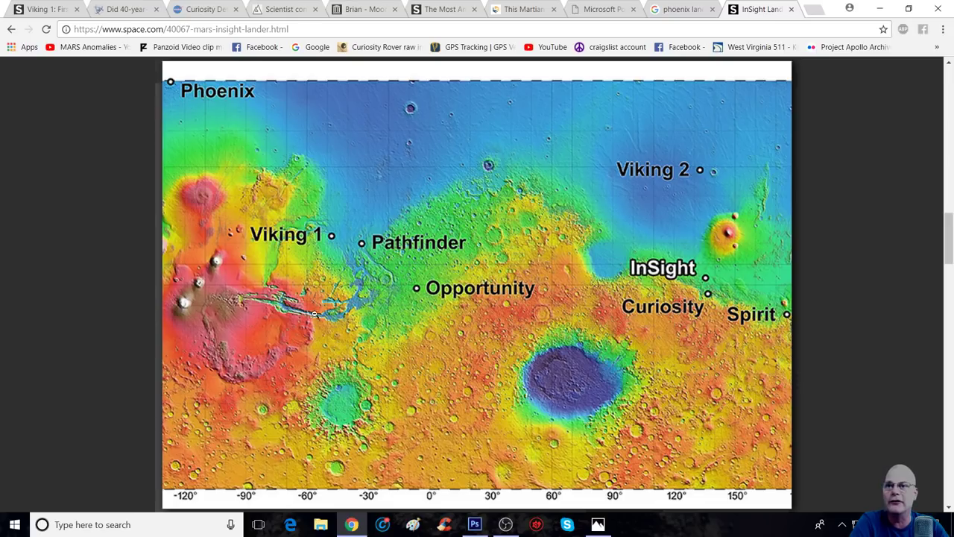
mouse_move(296, 306)
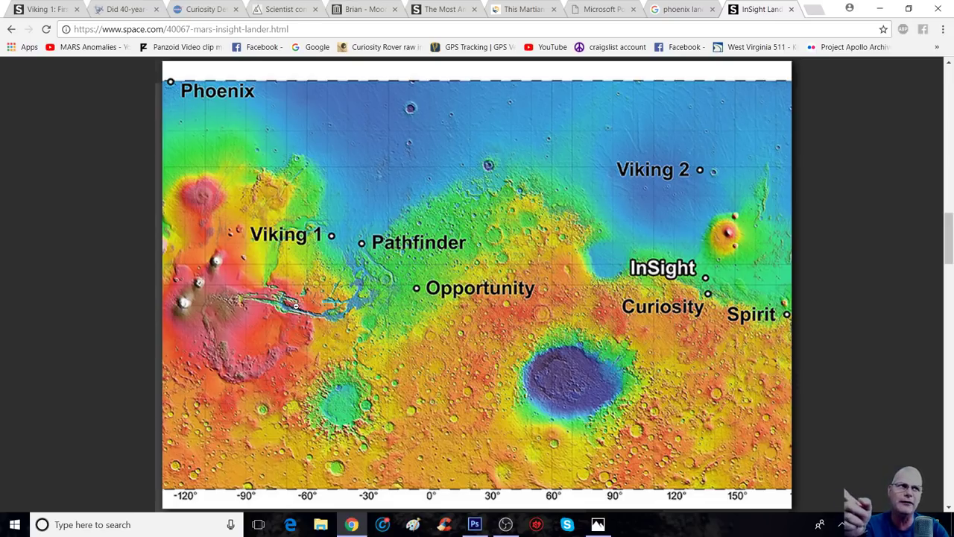
mouse_move(254, 298)
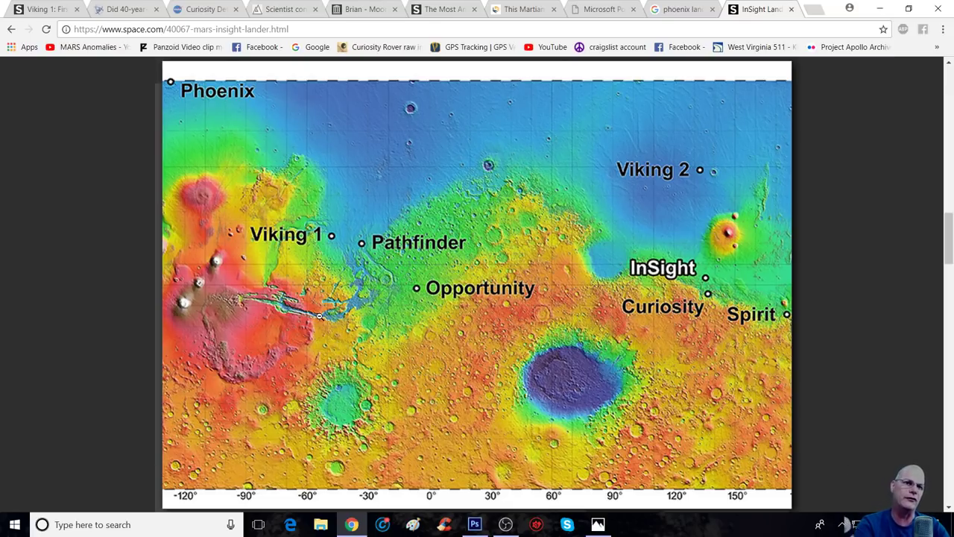
mouse_move(295, 309)
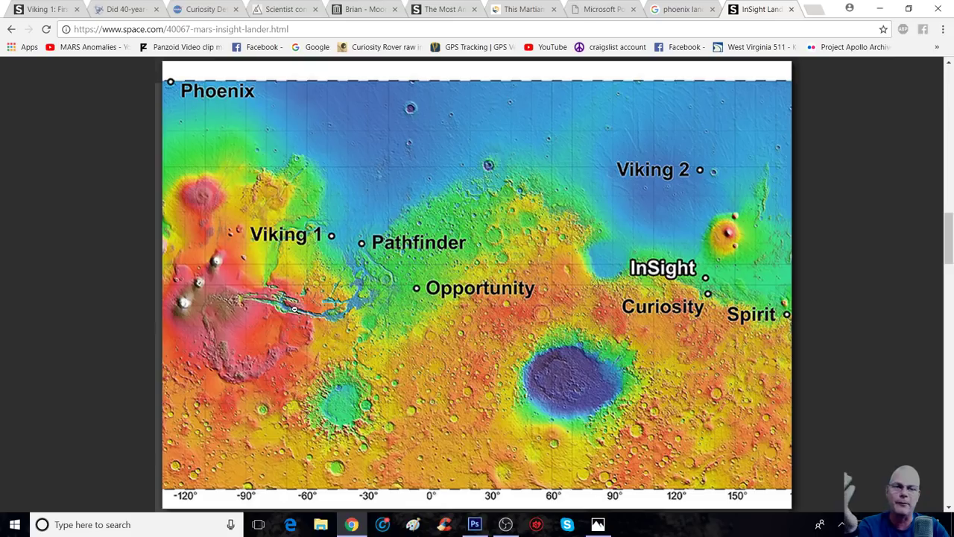
mouse_move(259, 297)
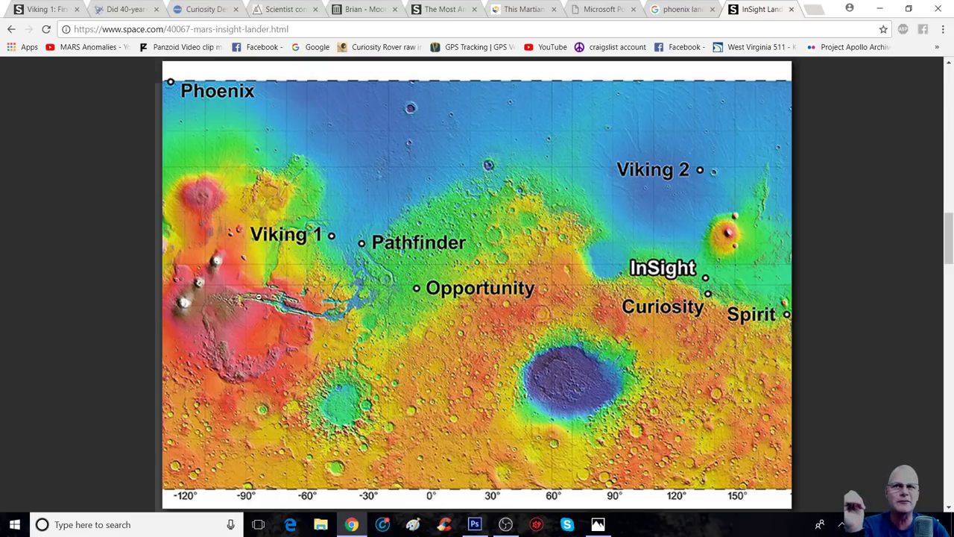
mouse_move(248, 280)
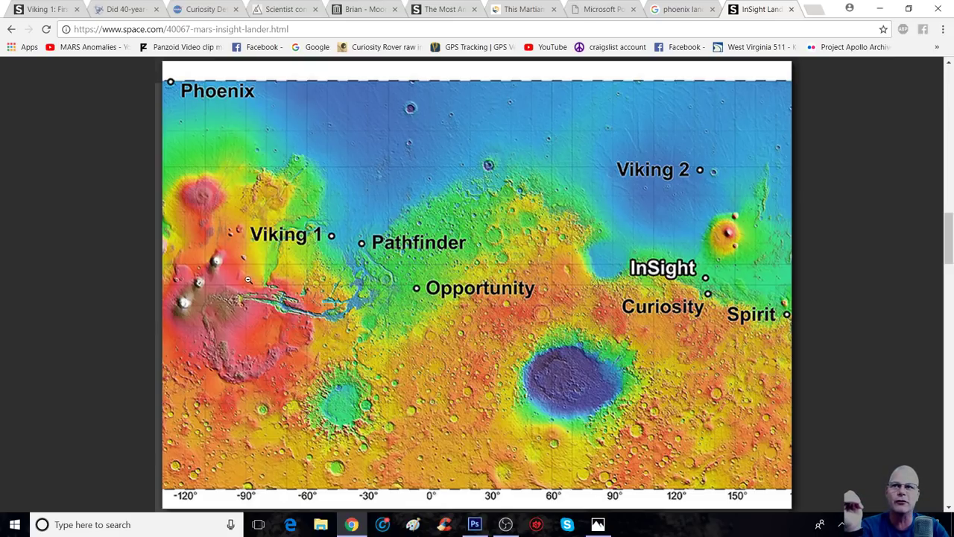
mouse_move(233, 307)
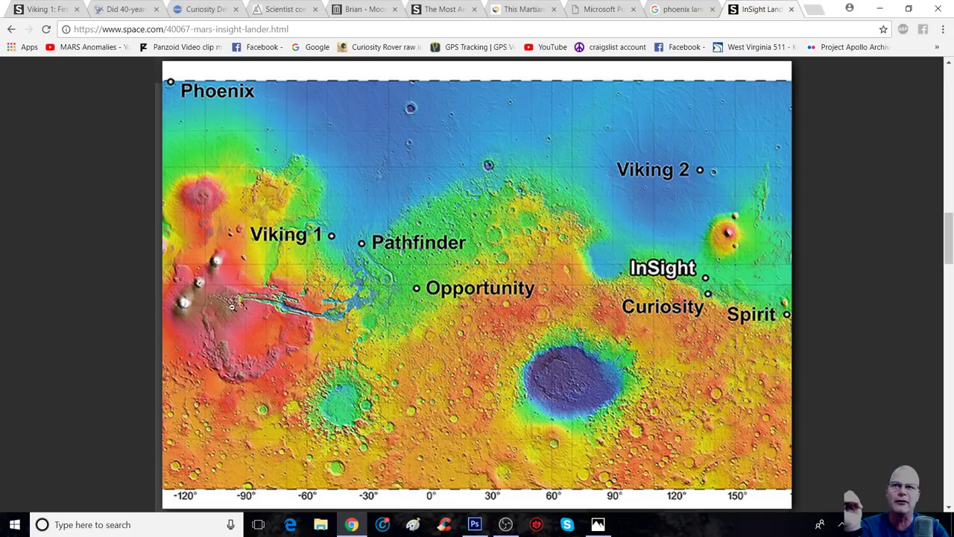
mouse_move(331, 317)
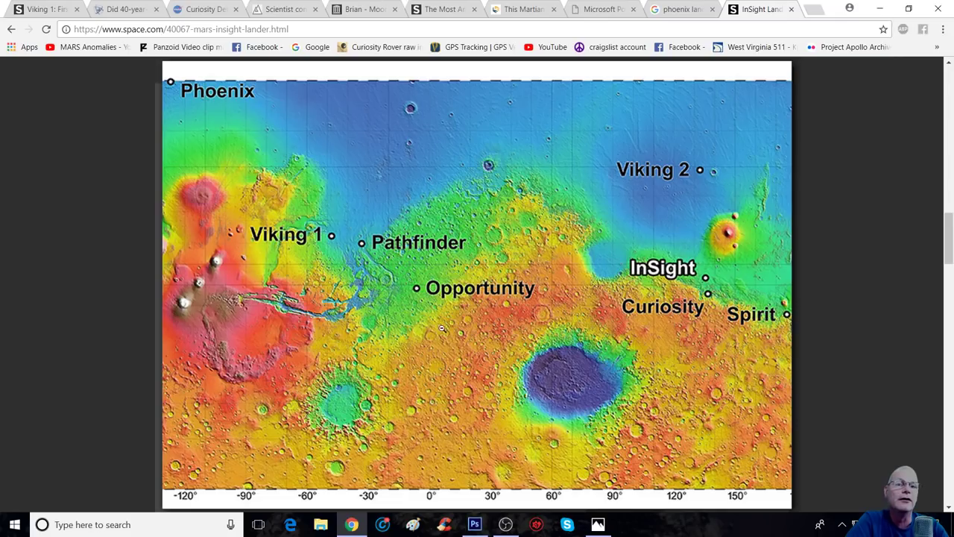
mouse_move(286, 305)
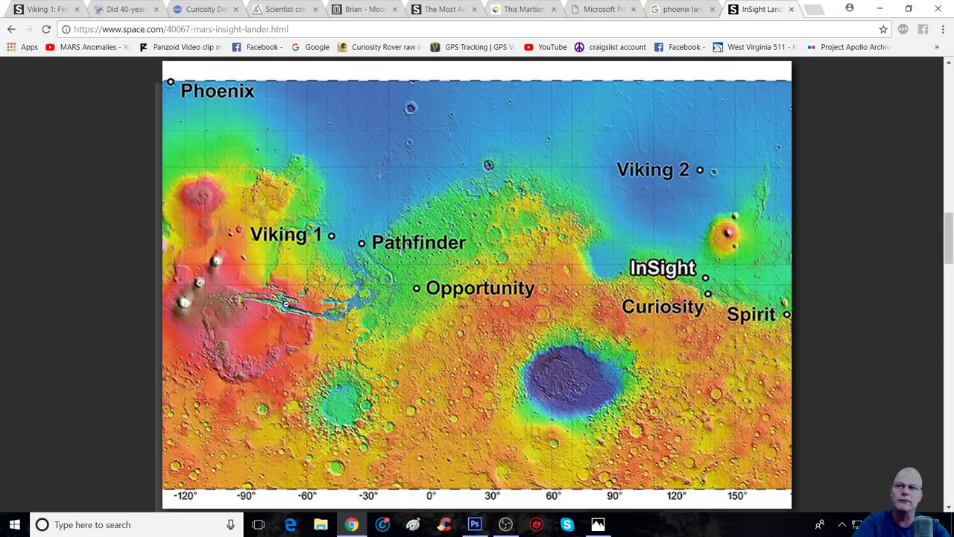
Scroll the article and switch to Photos showing the Mars Anomalies and Beyond banner
scroll("down", 3)
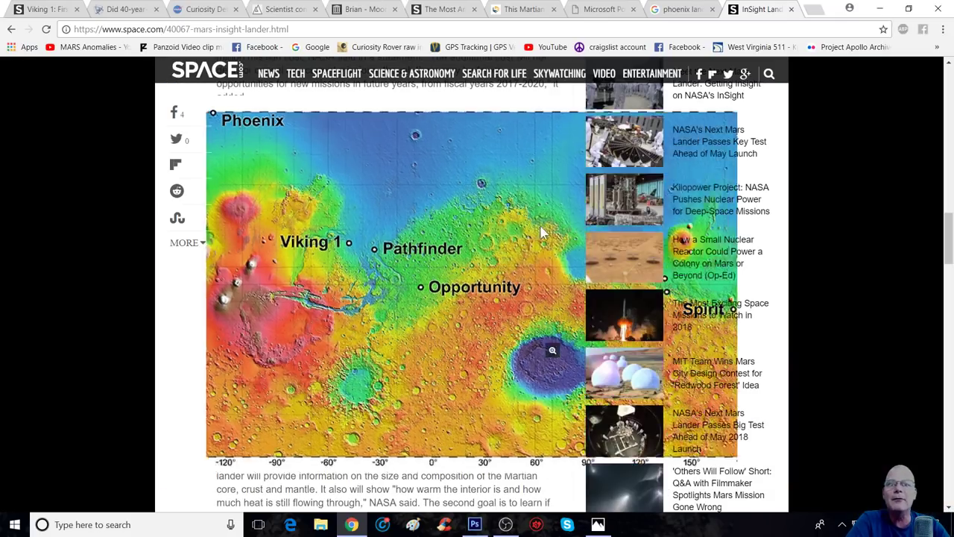
scroll("down", 3)
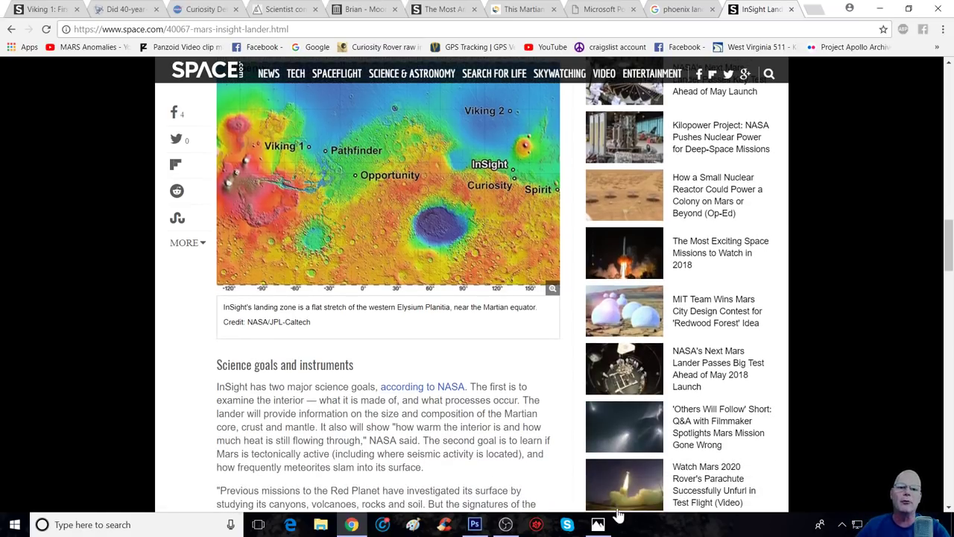
left_click(598, 525)
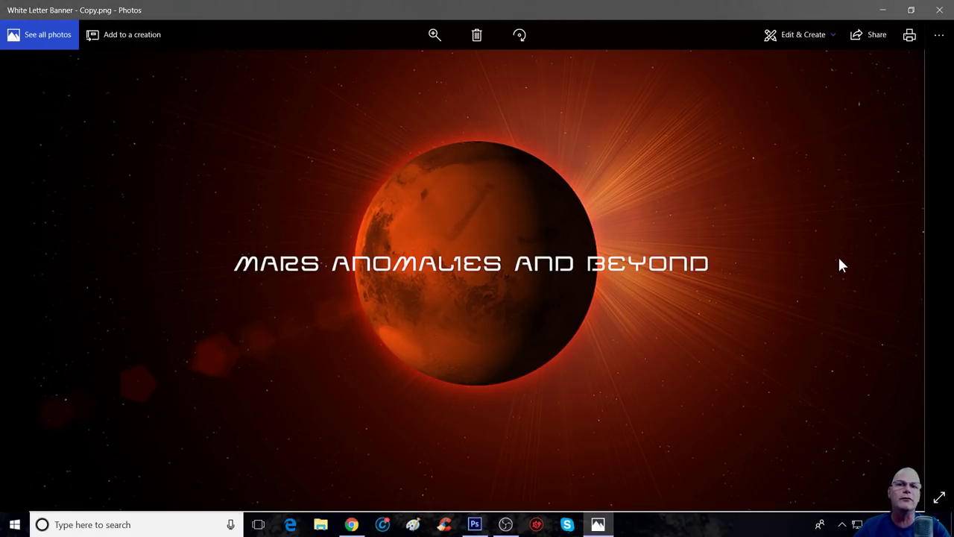